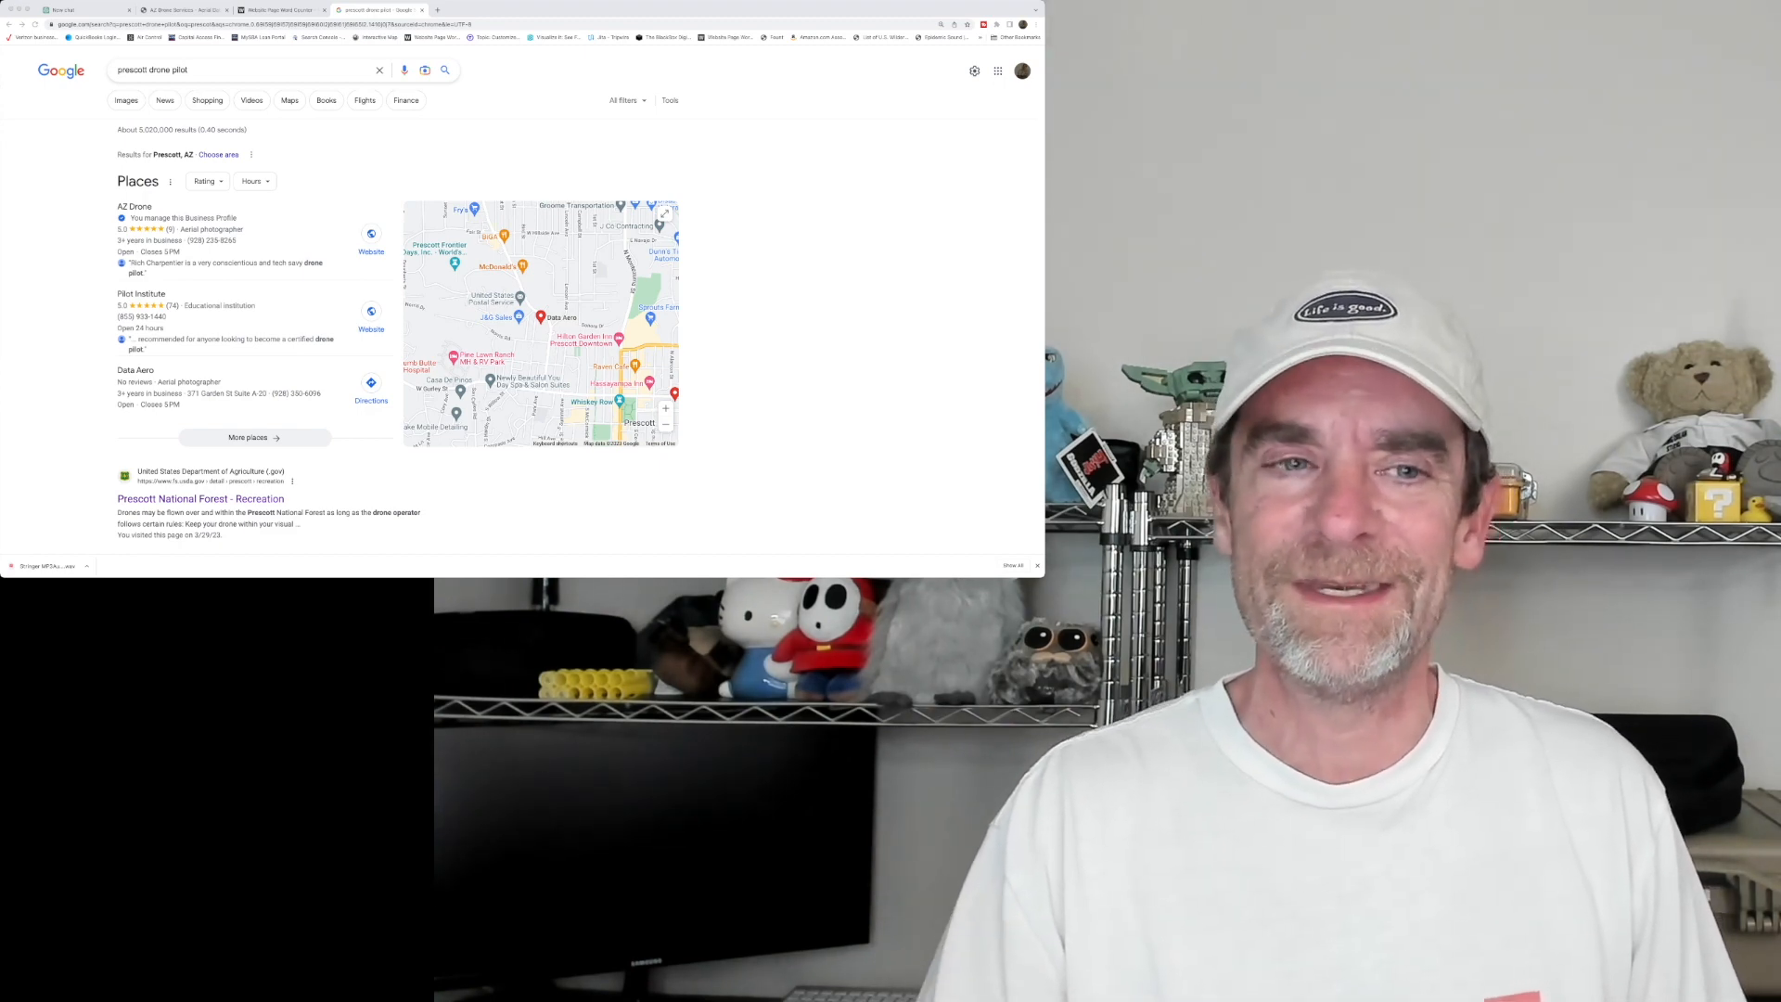
Scroll the AZ Drone homepage to the slideshow, FAA Certified section and services video.
scroll("down", 3)
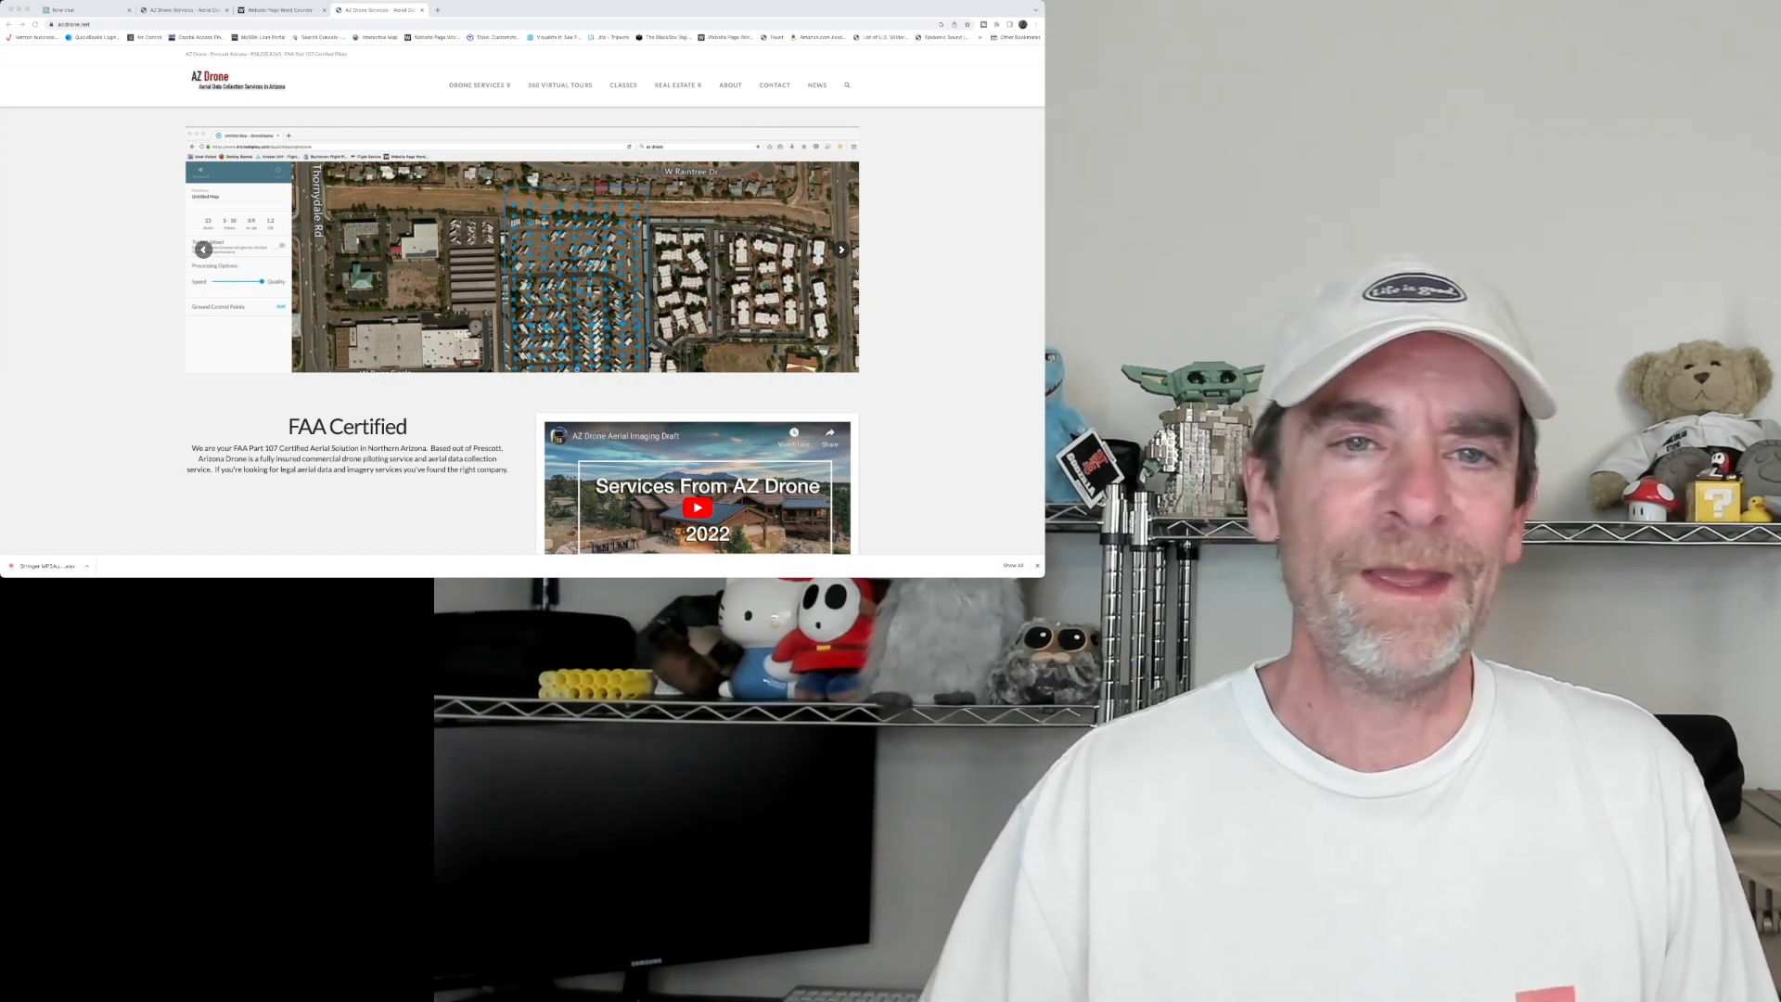
left_click(478, 84)
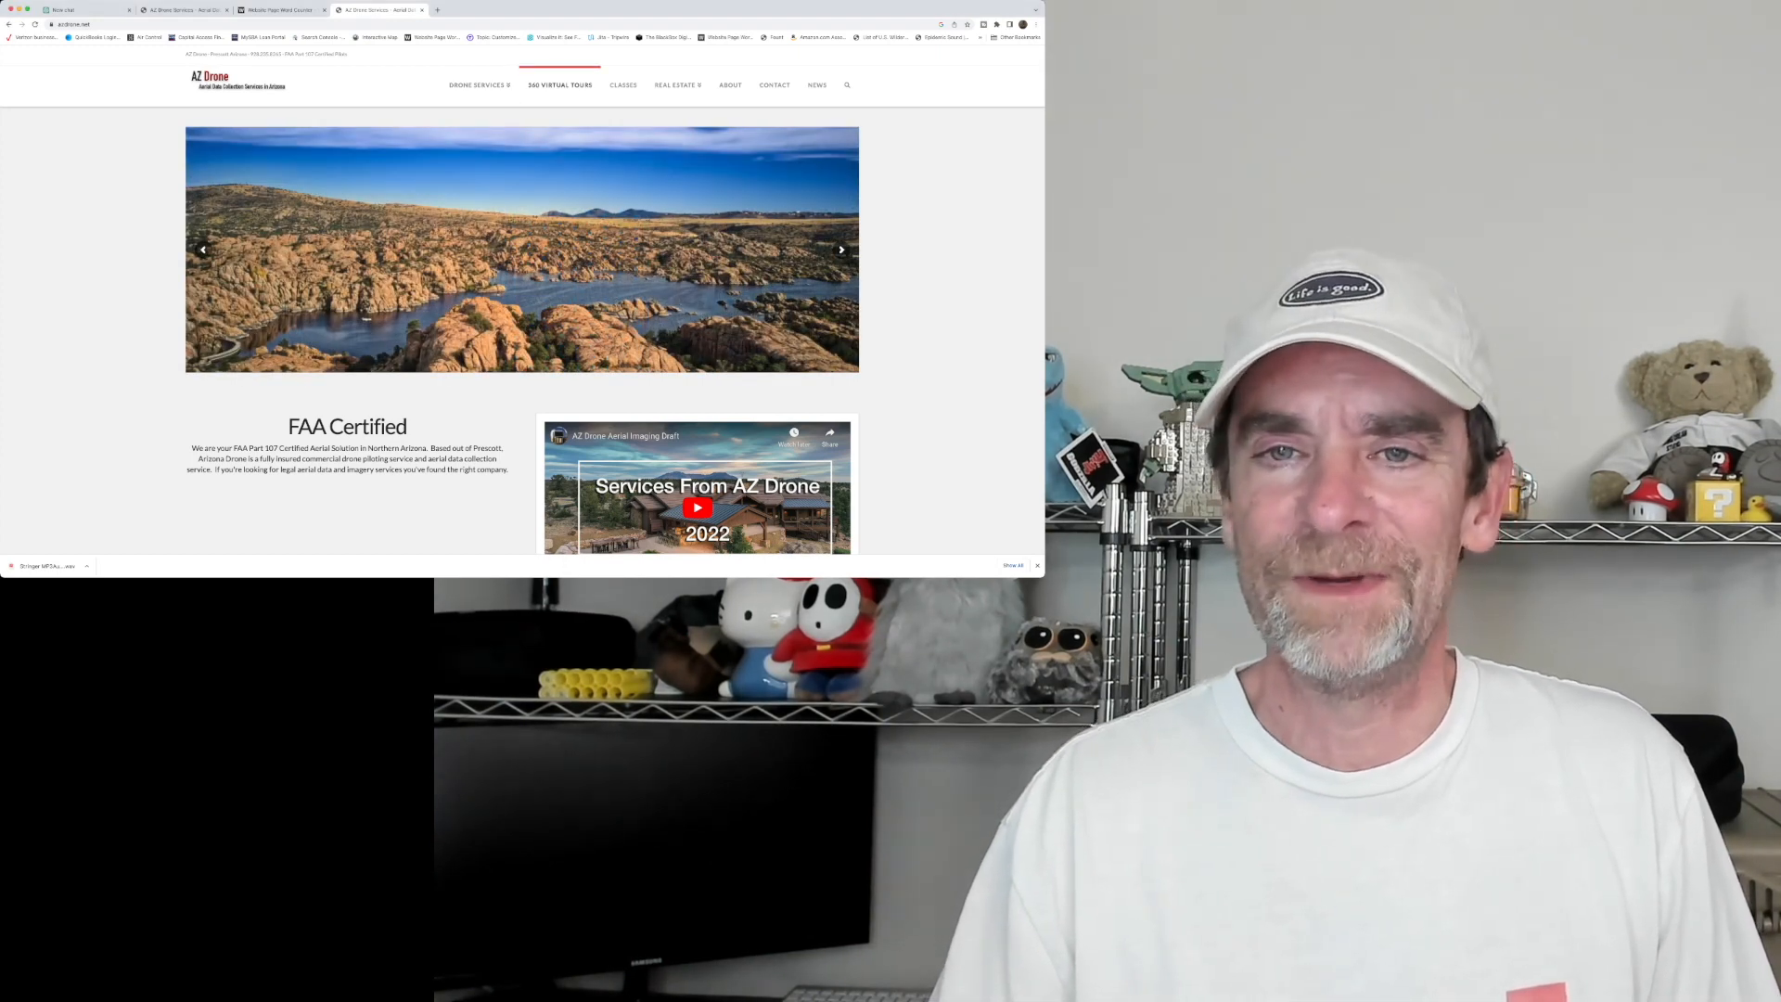
left_click(623, 83)
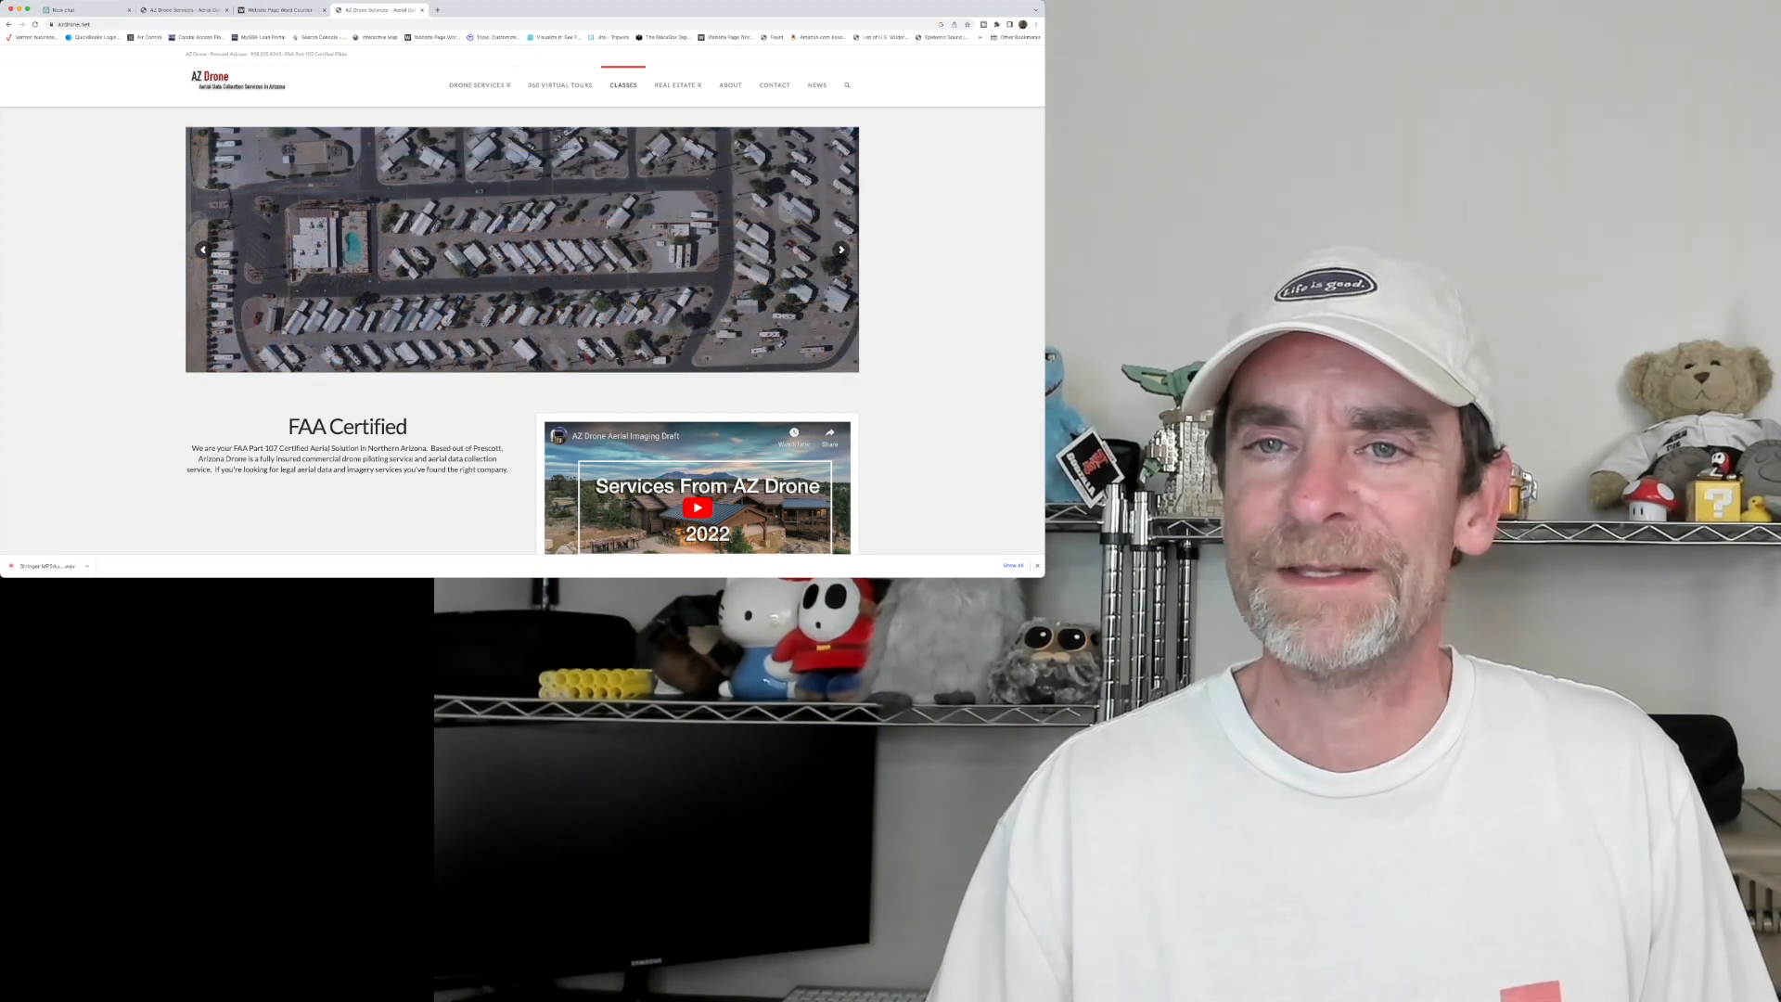
left_click(675, 83)
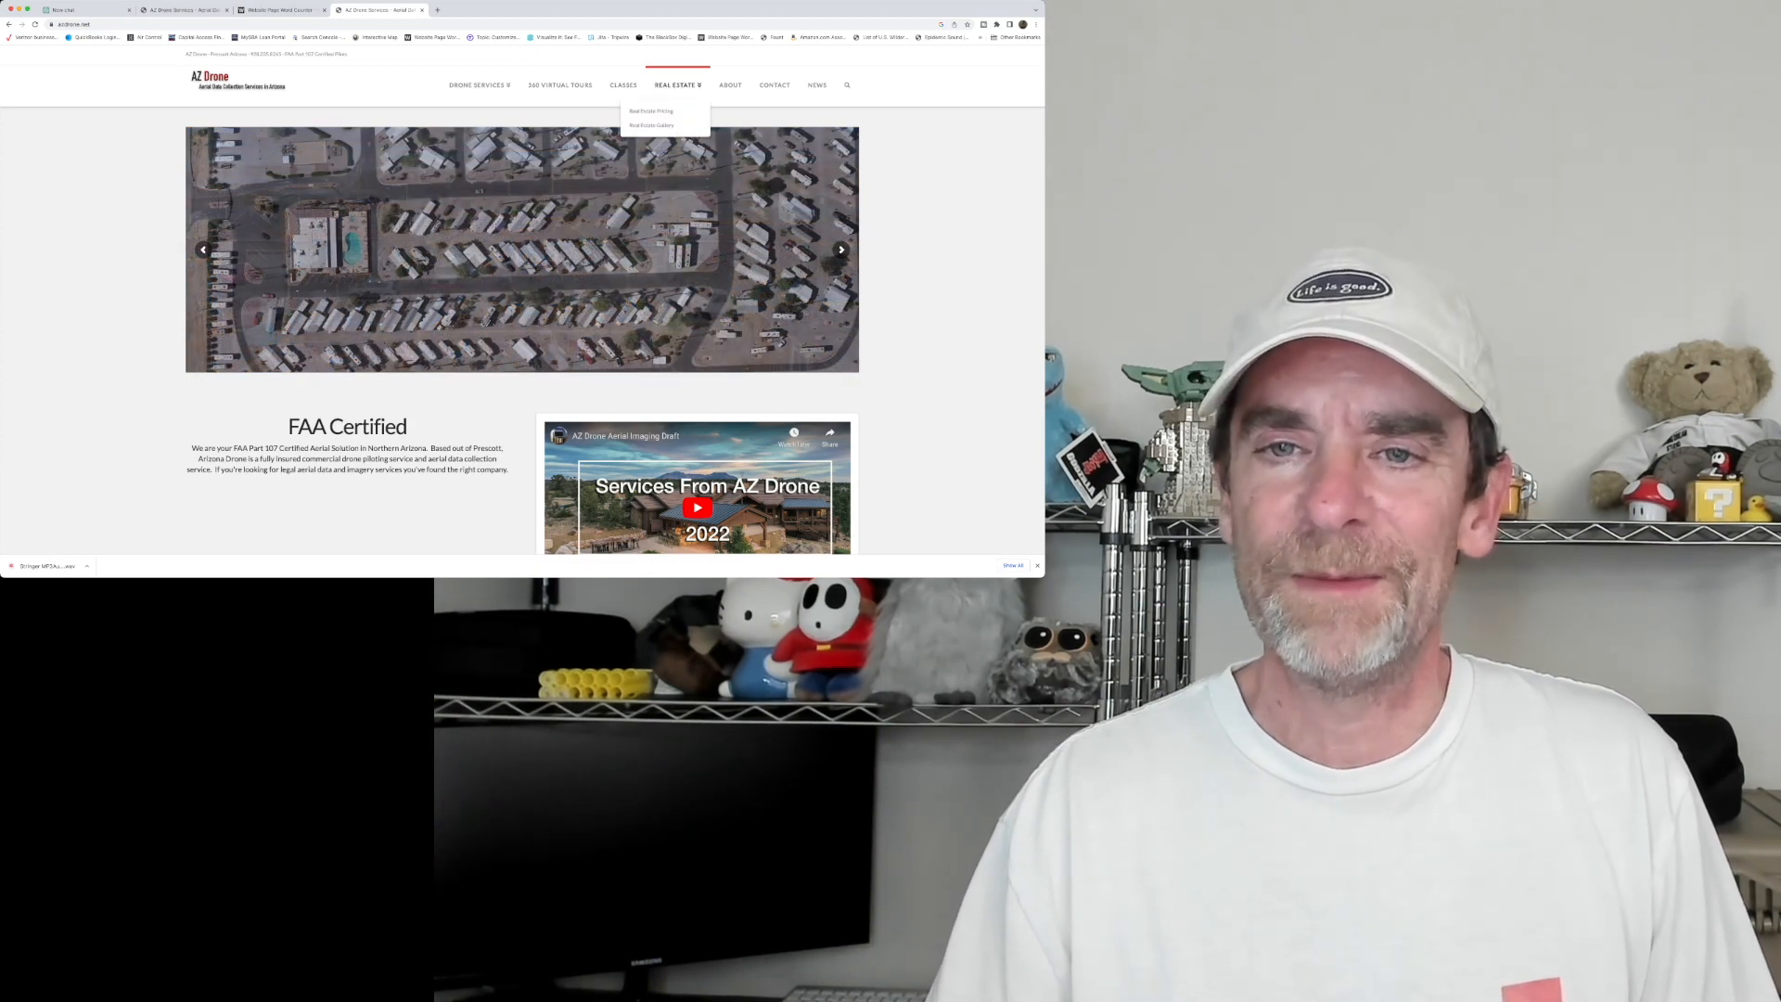
left_click(729, 84)
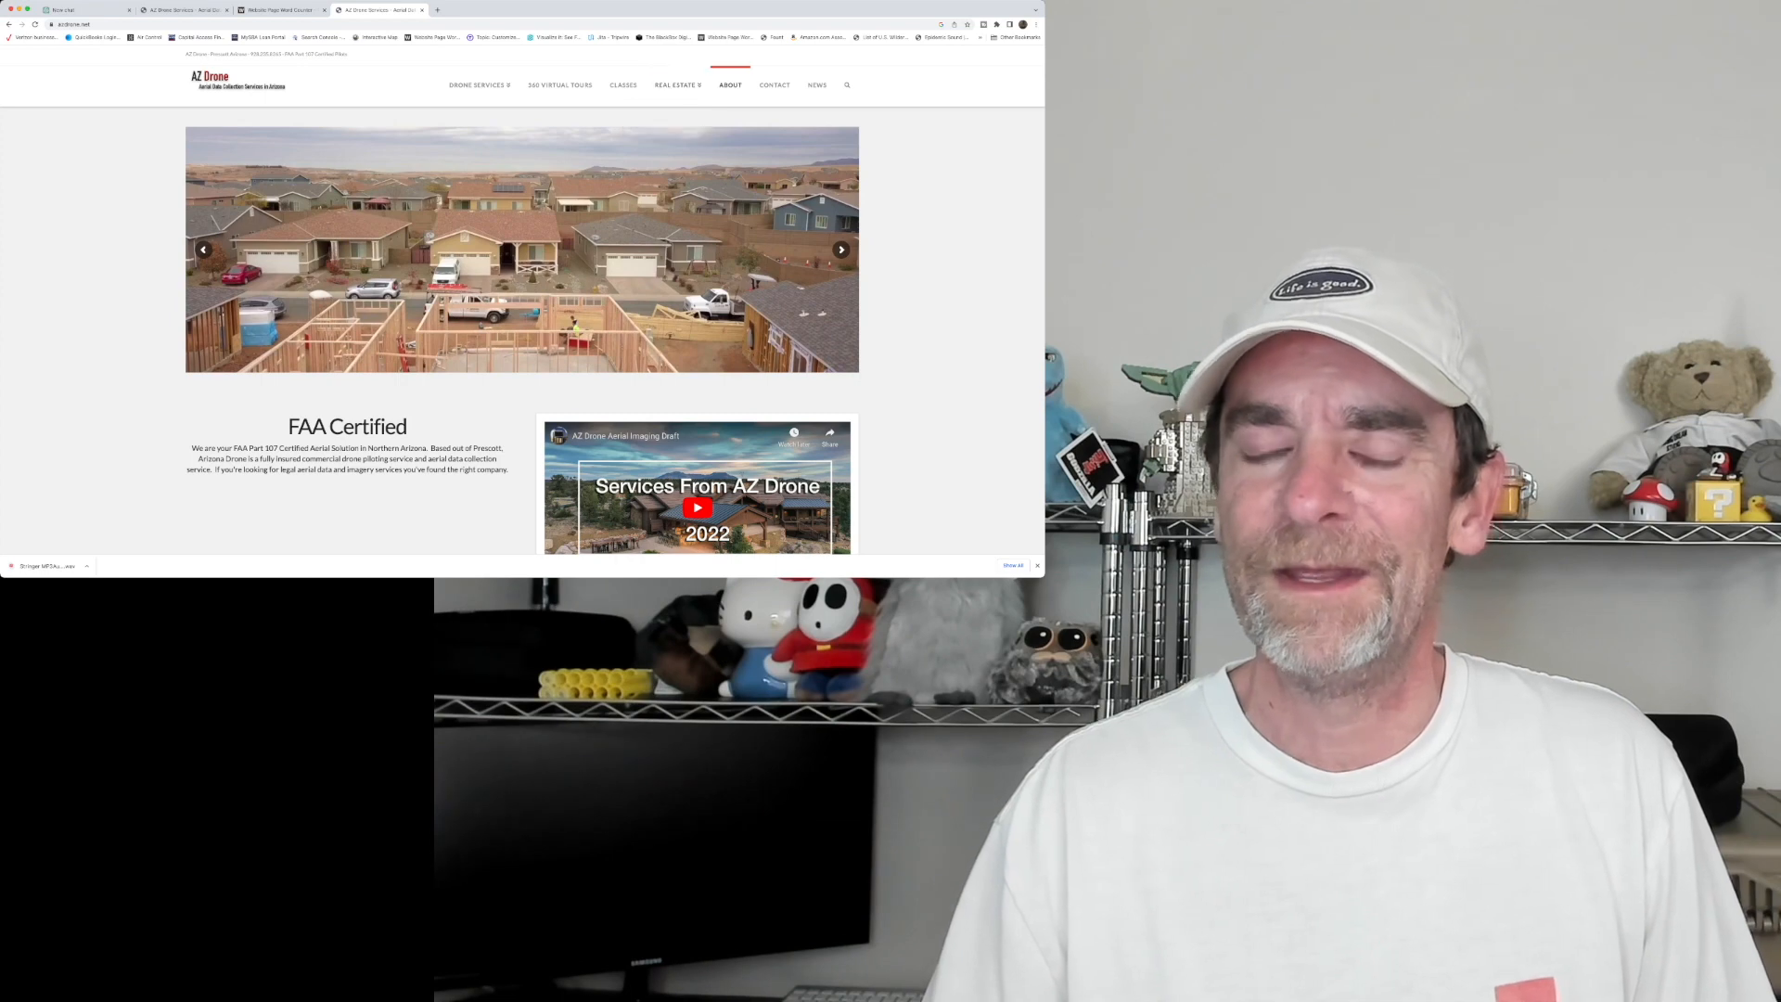
left_click(773, 83)
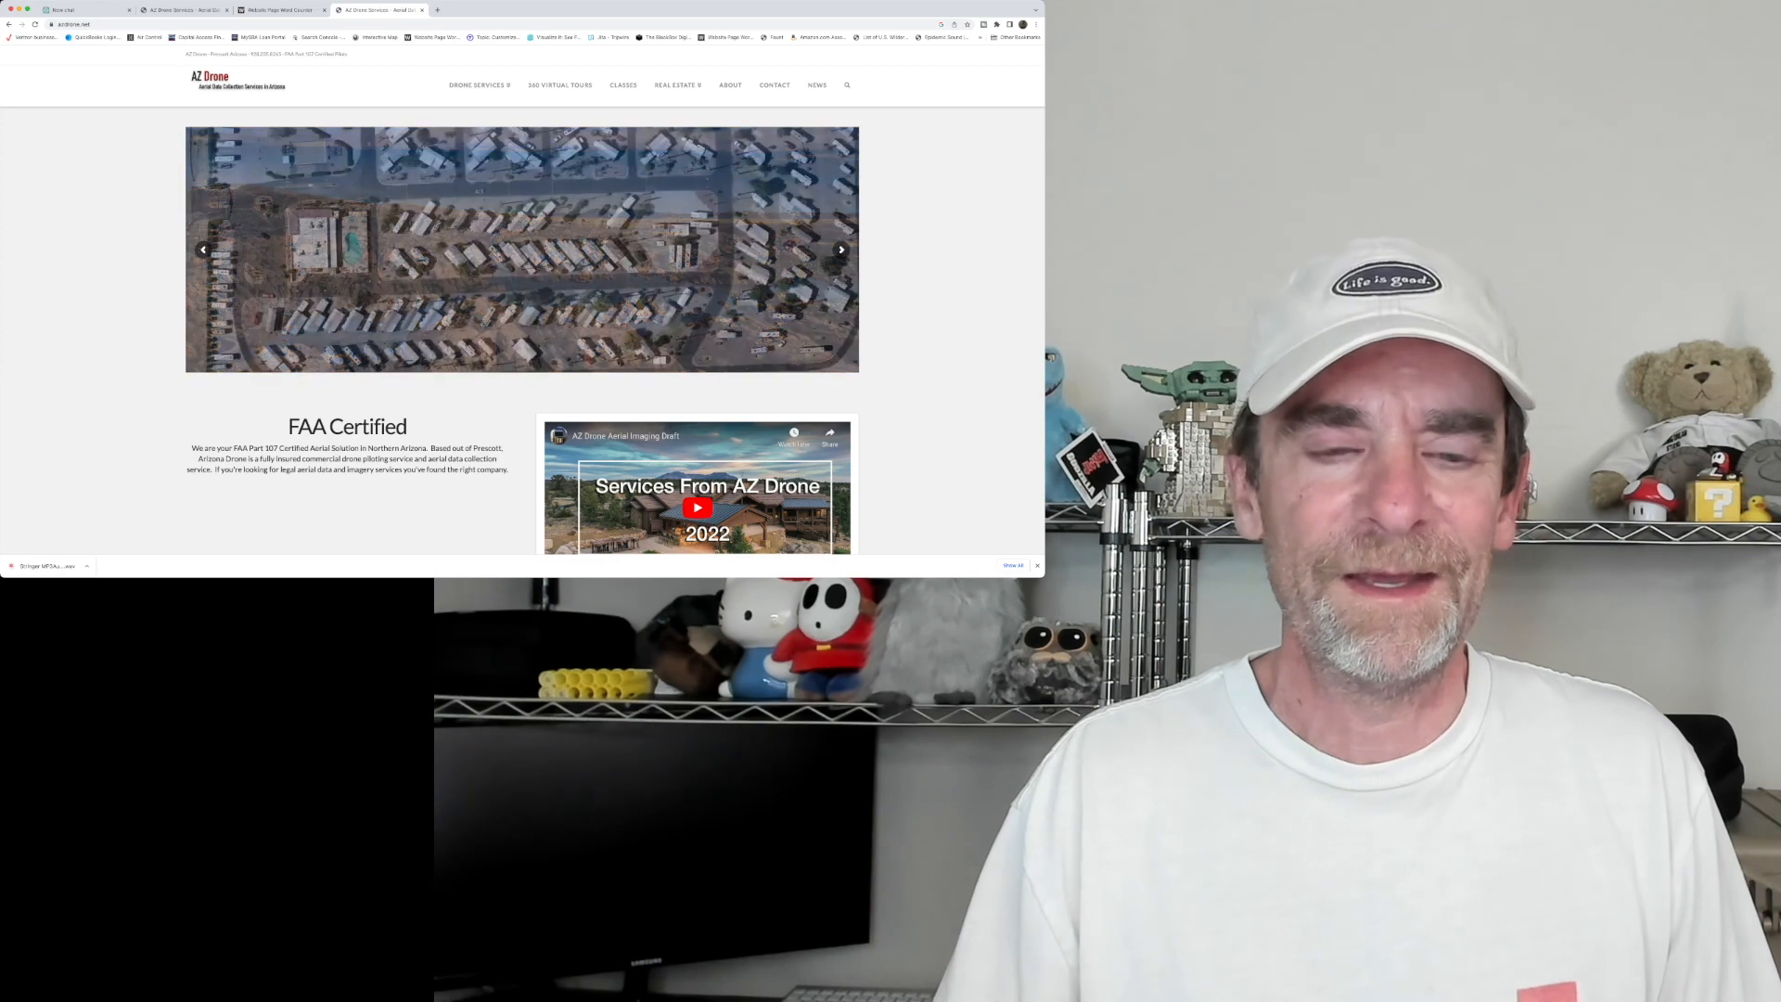
Scroll the homepage down through Construction Services and Aerial Imaging to the disclaimer and Subscribe section.
scroll("down", 3)
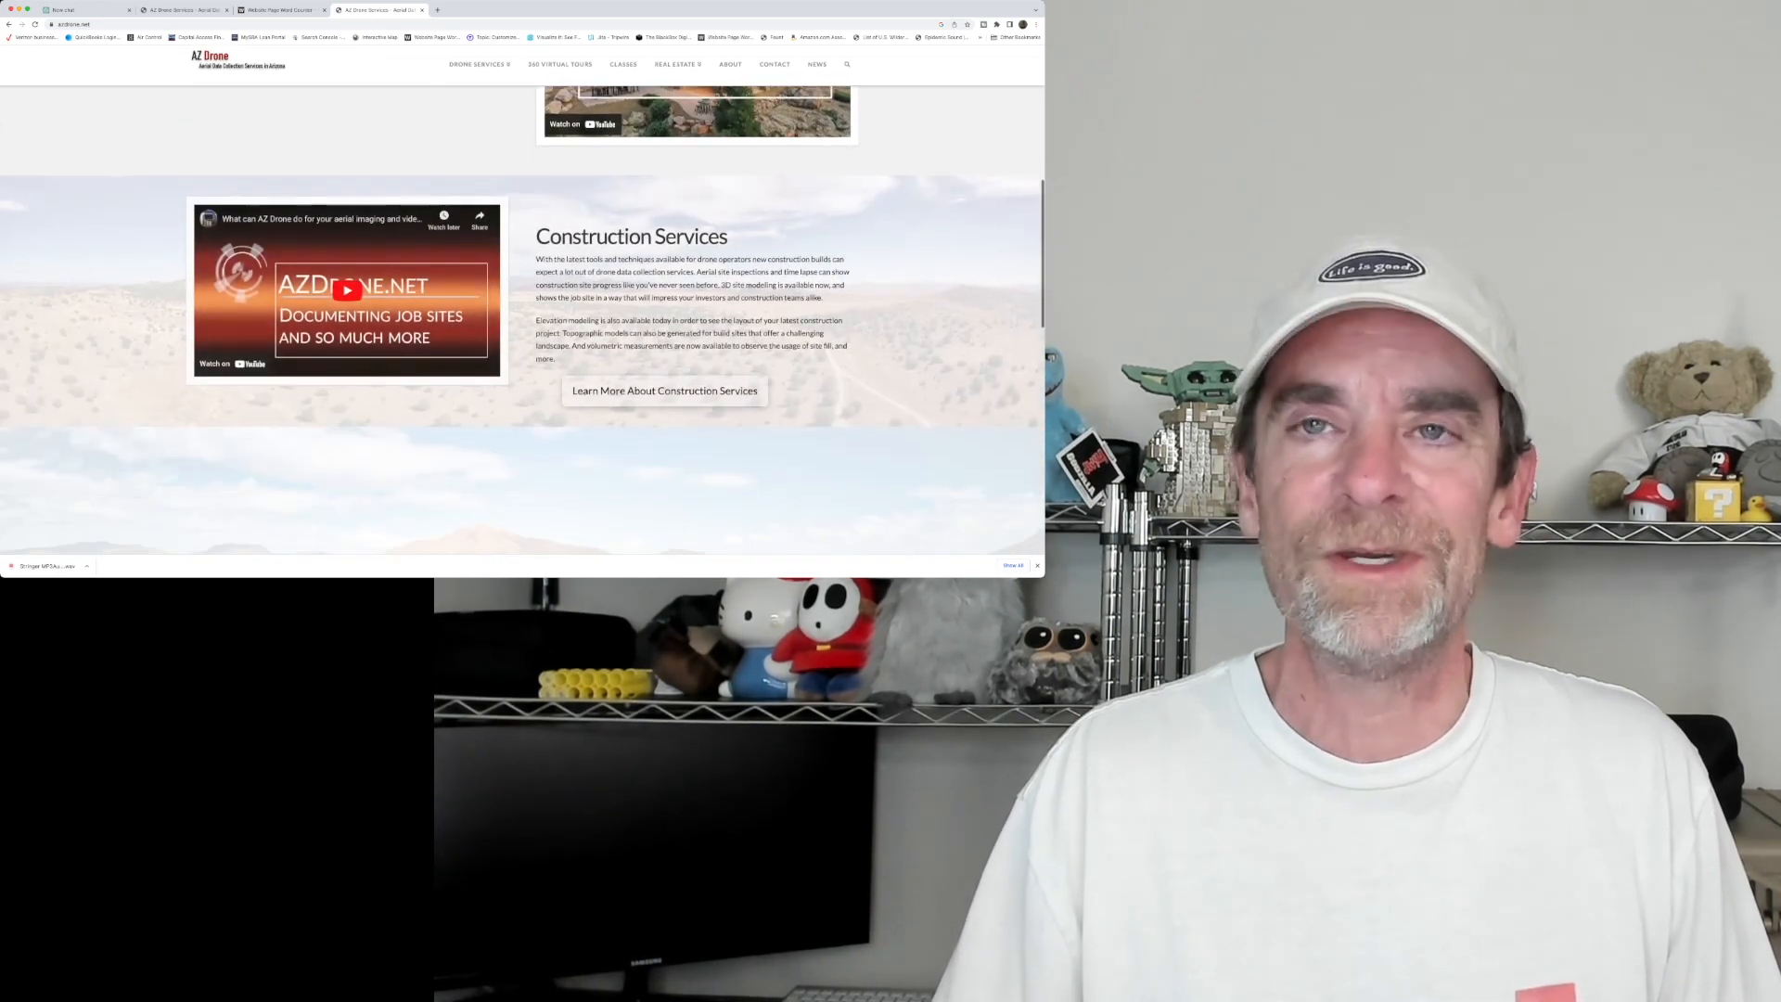
scroll("down", 3)
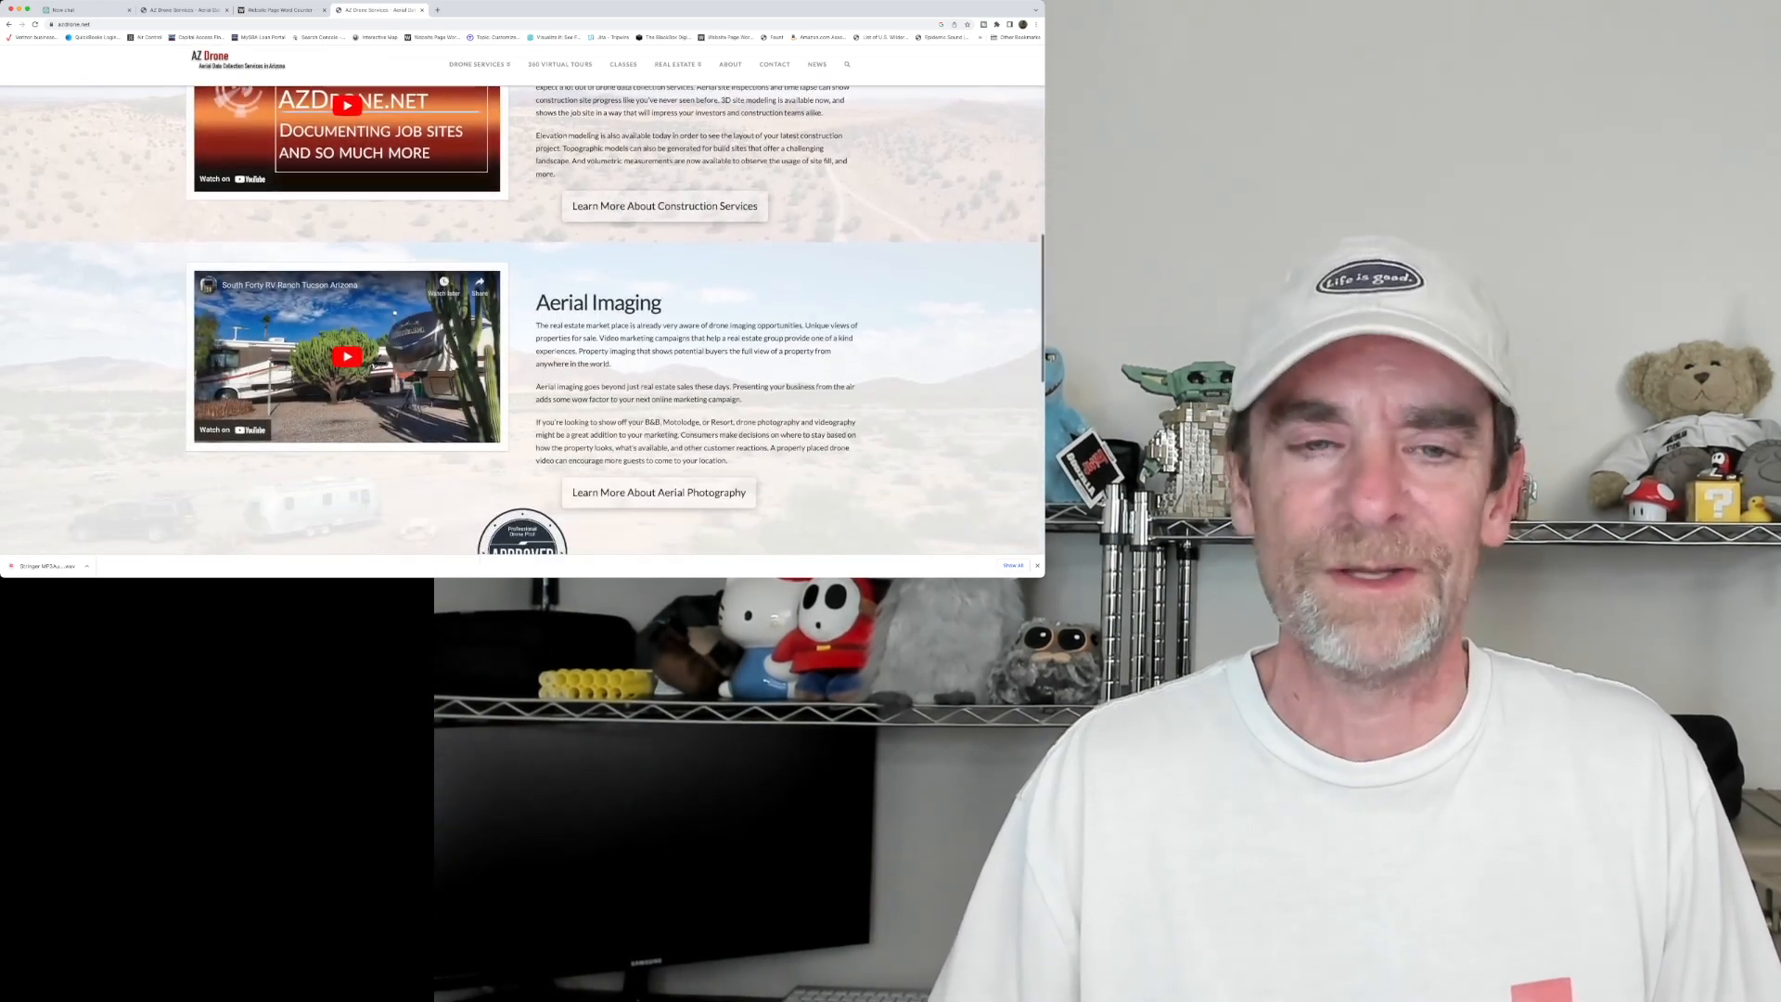
scroll("down", 3)
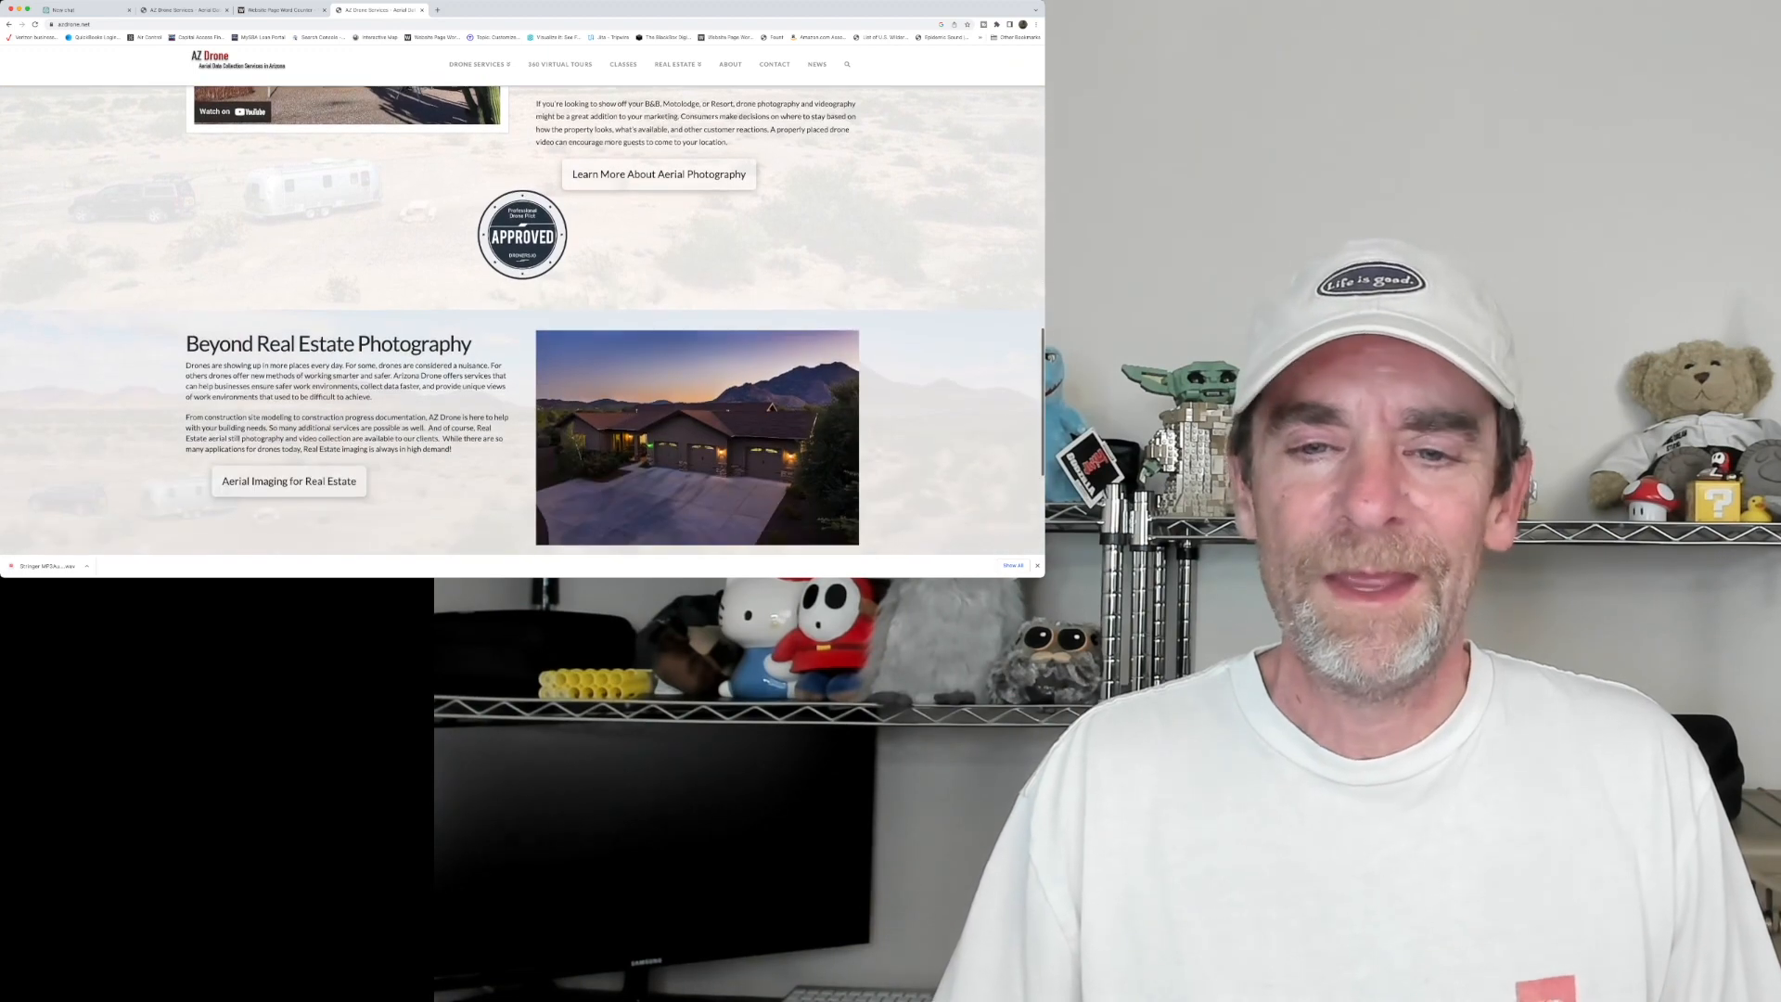
scroll("down", 3)
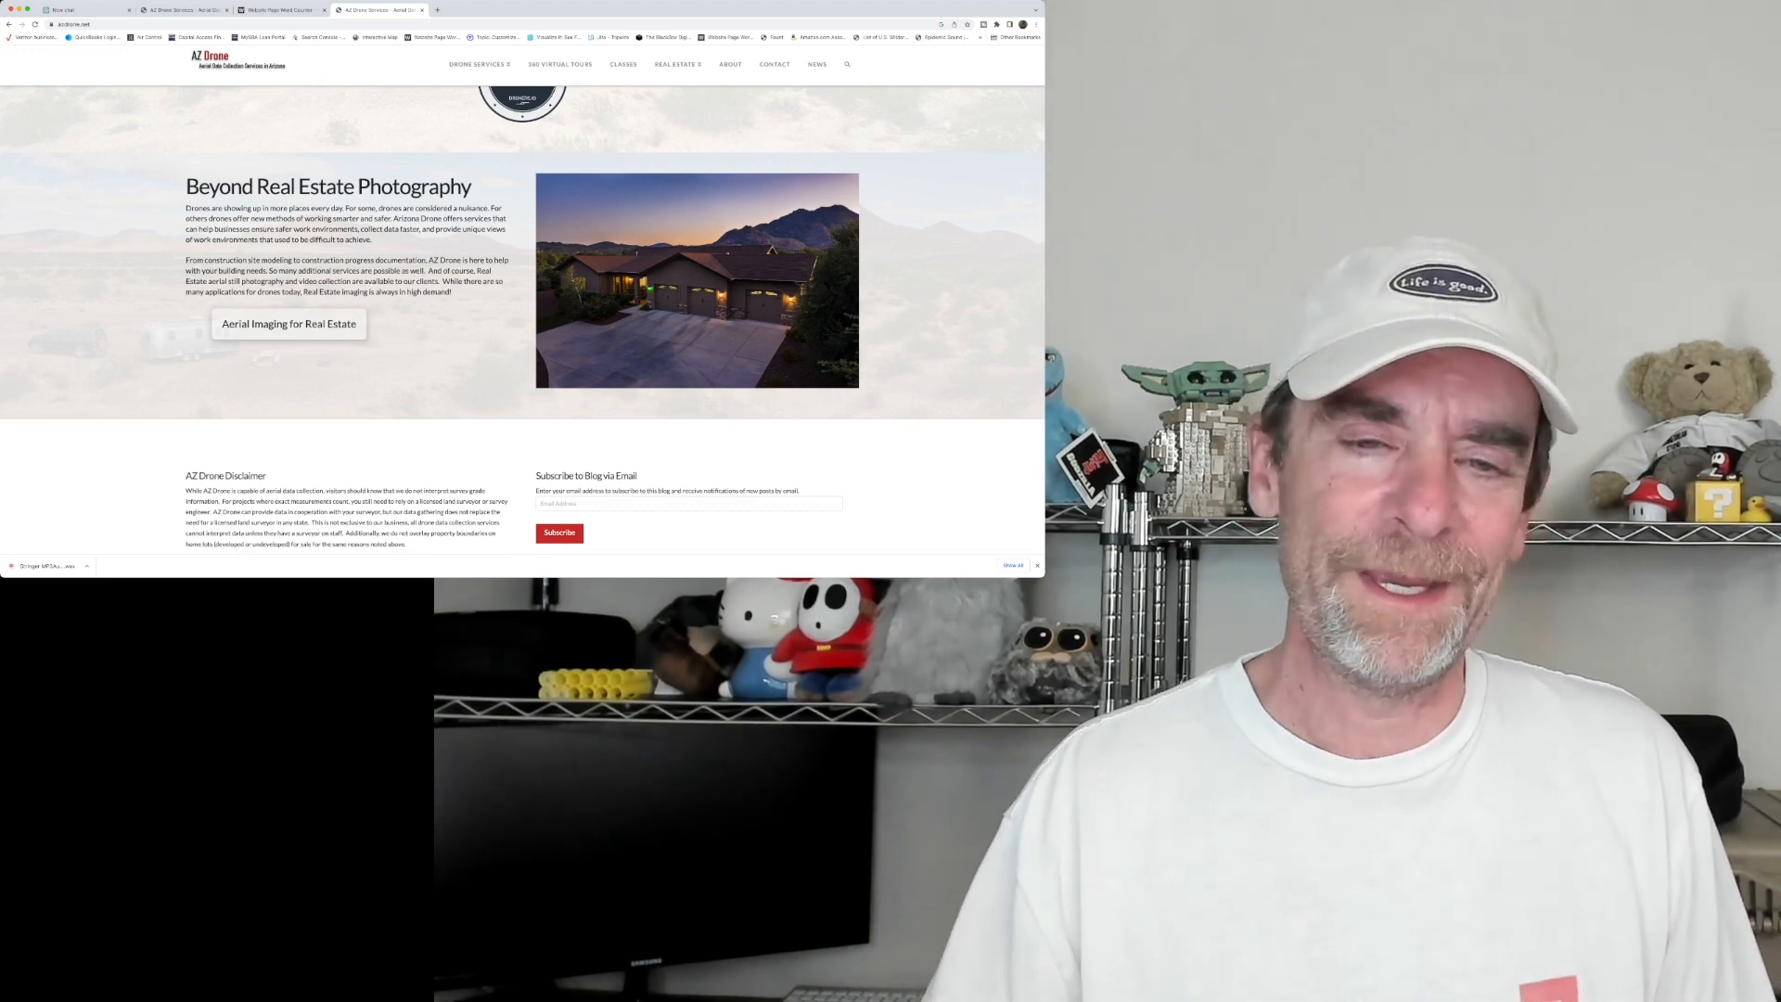
scroll("down", 3)
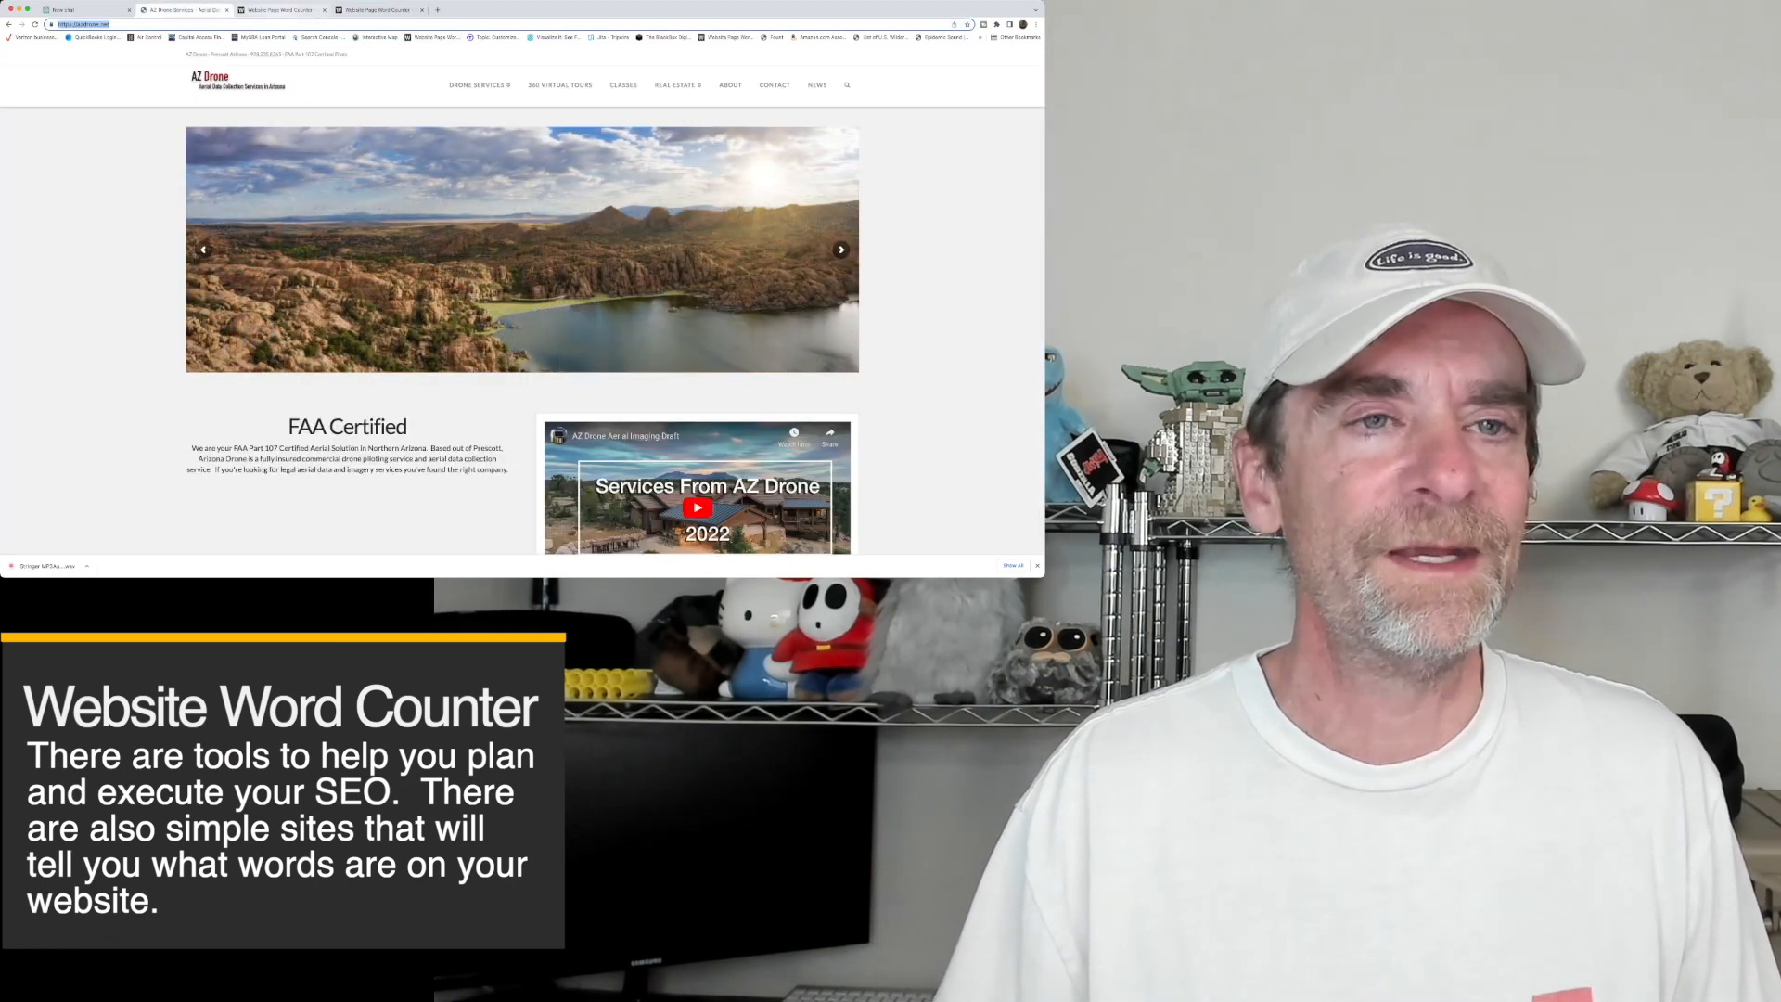
left_click(374, 10)
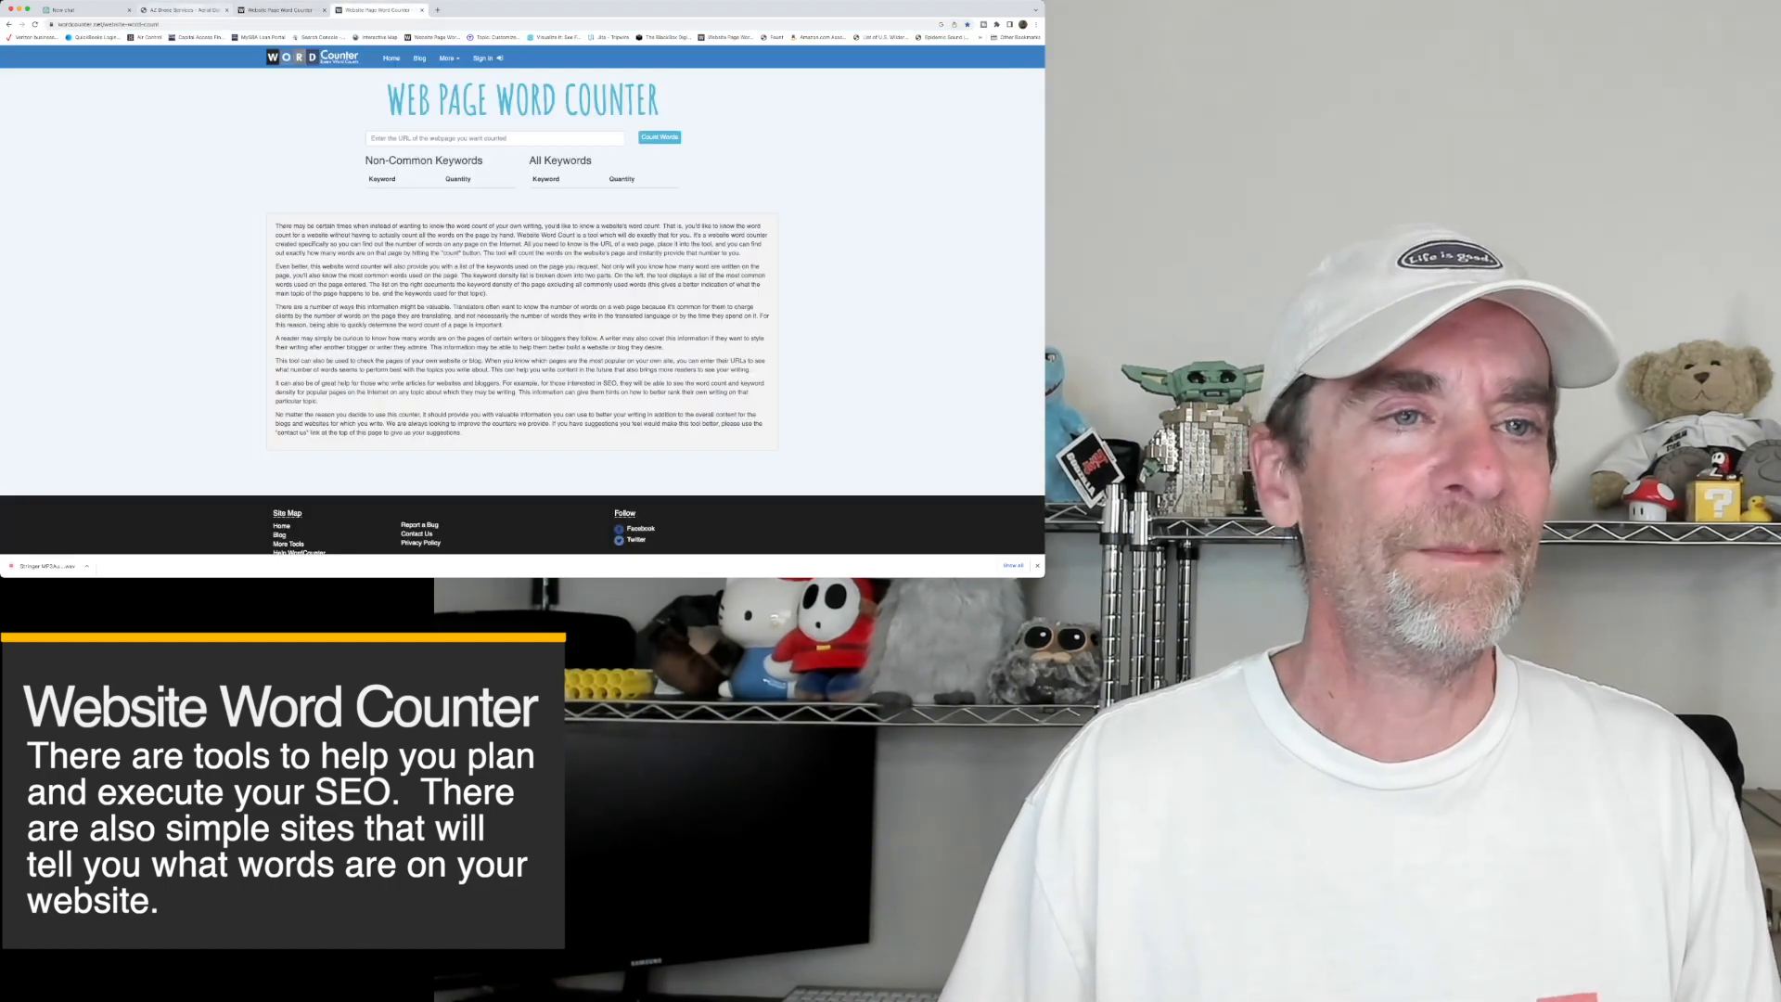
left_click(182, 11)
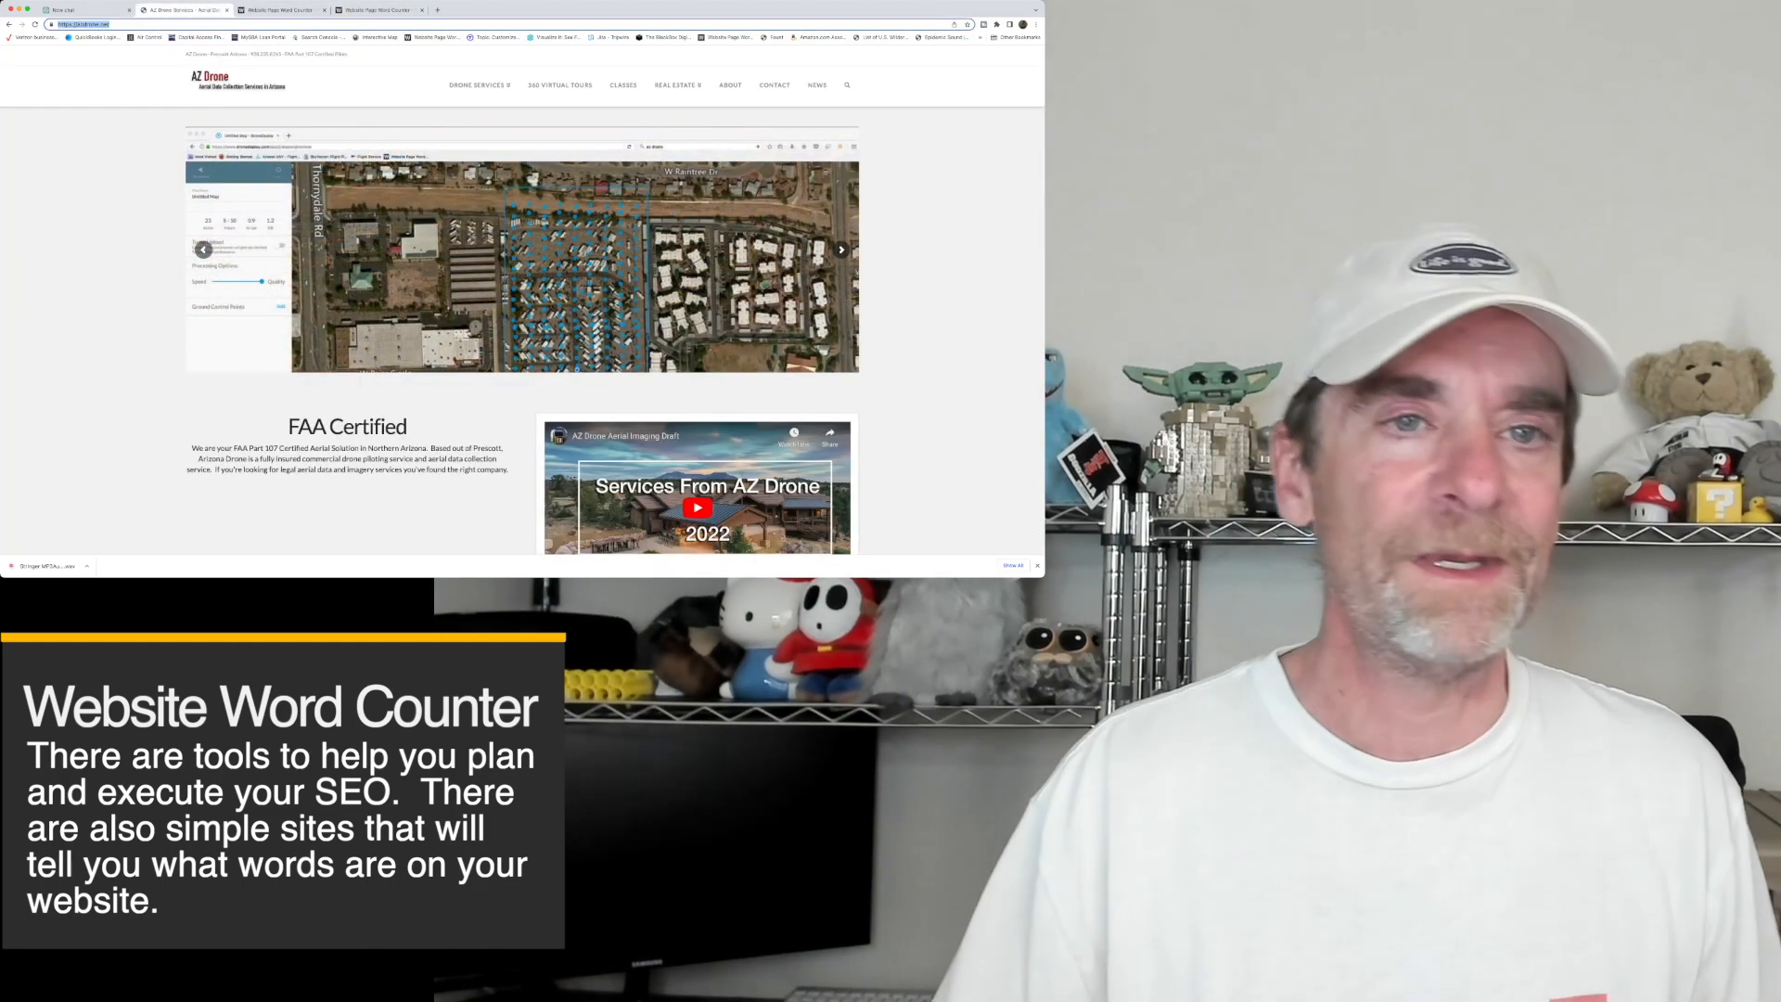
left_click(375, 11)
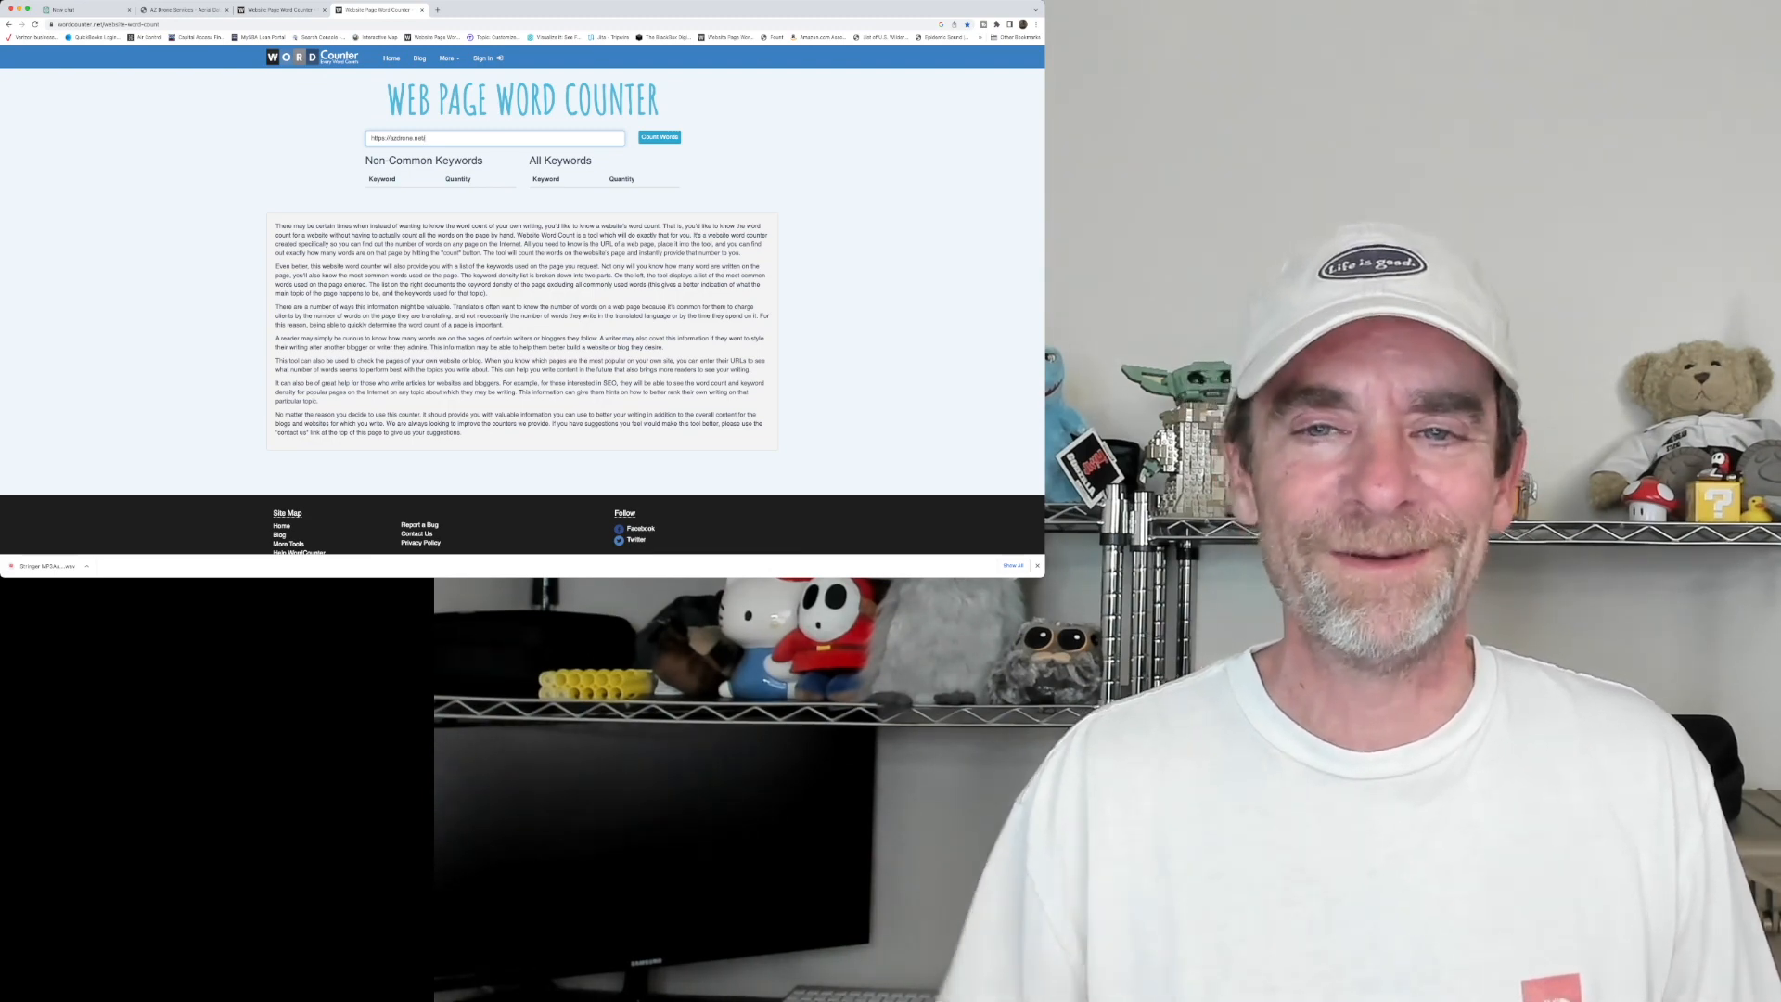
Submit the AZ Drone homepage address for word counting.
left_click(658, 135)
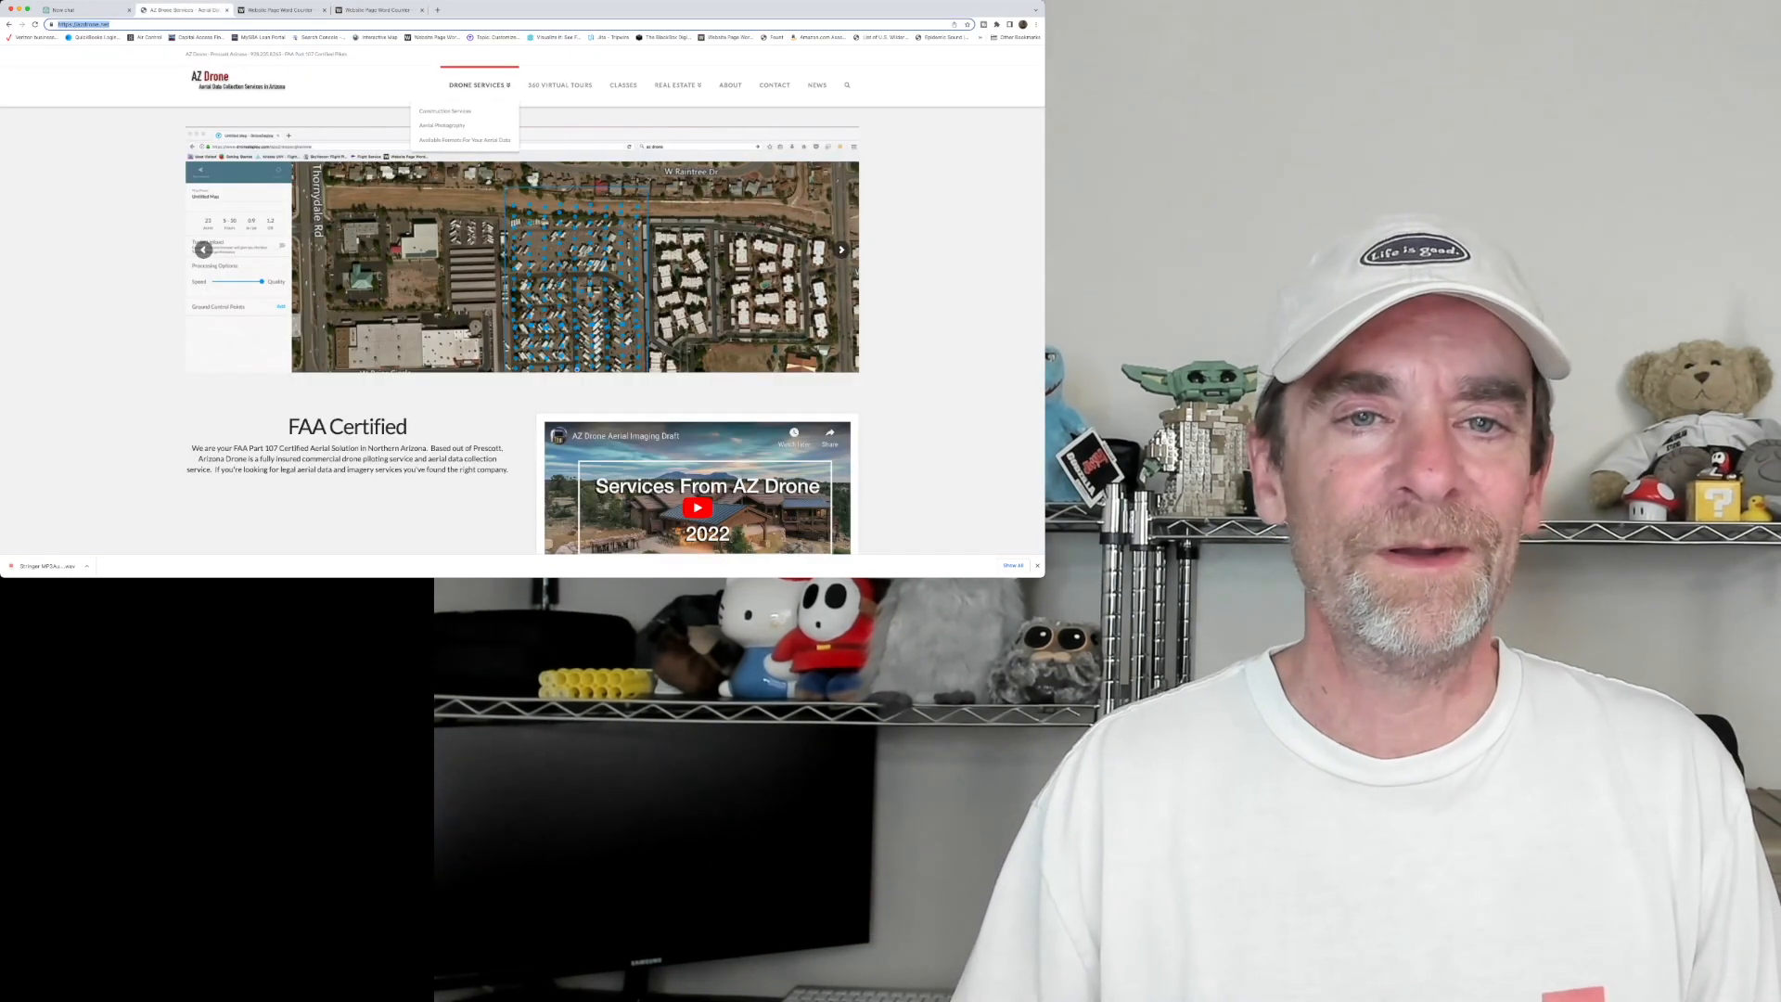
Enter the Drone Construction Services page URL into the Word Counter's address field.
left_click(443, 112)
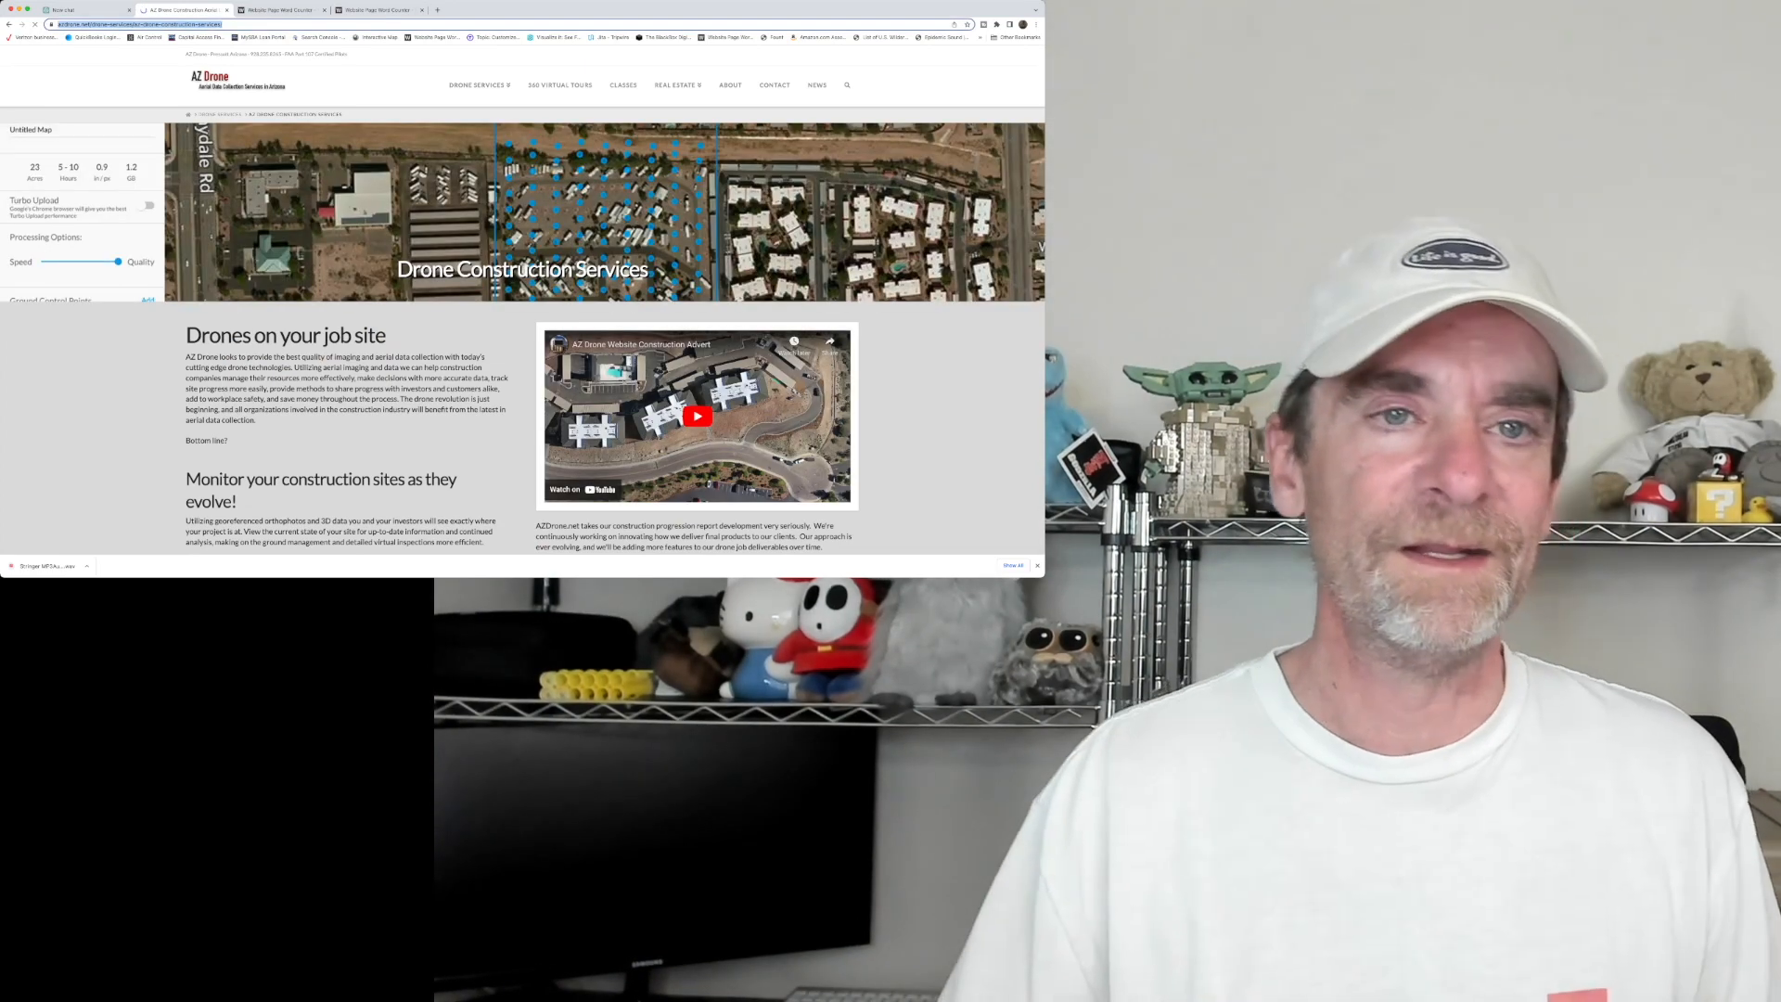
left_click(375, 10)
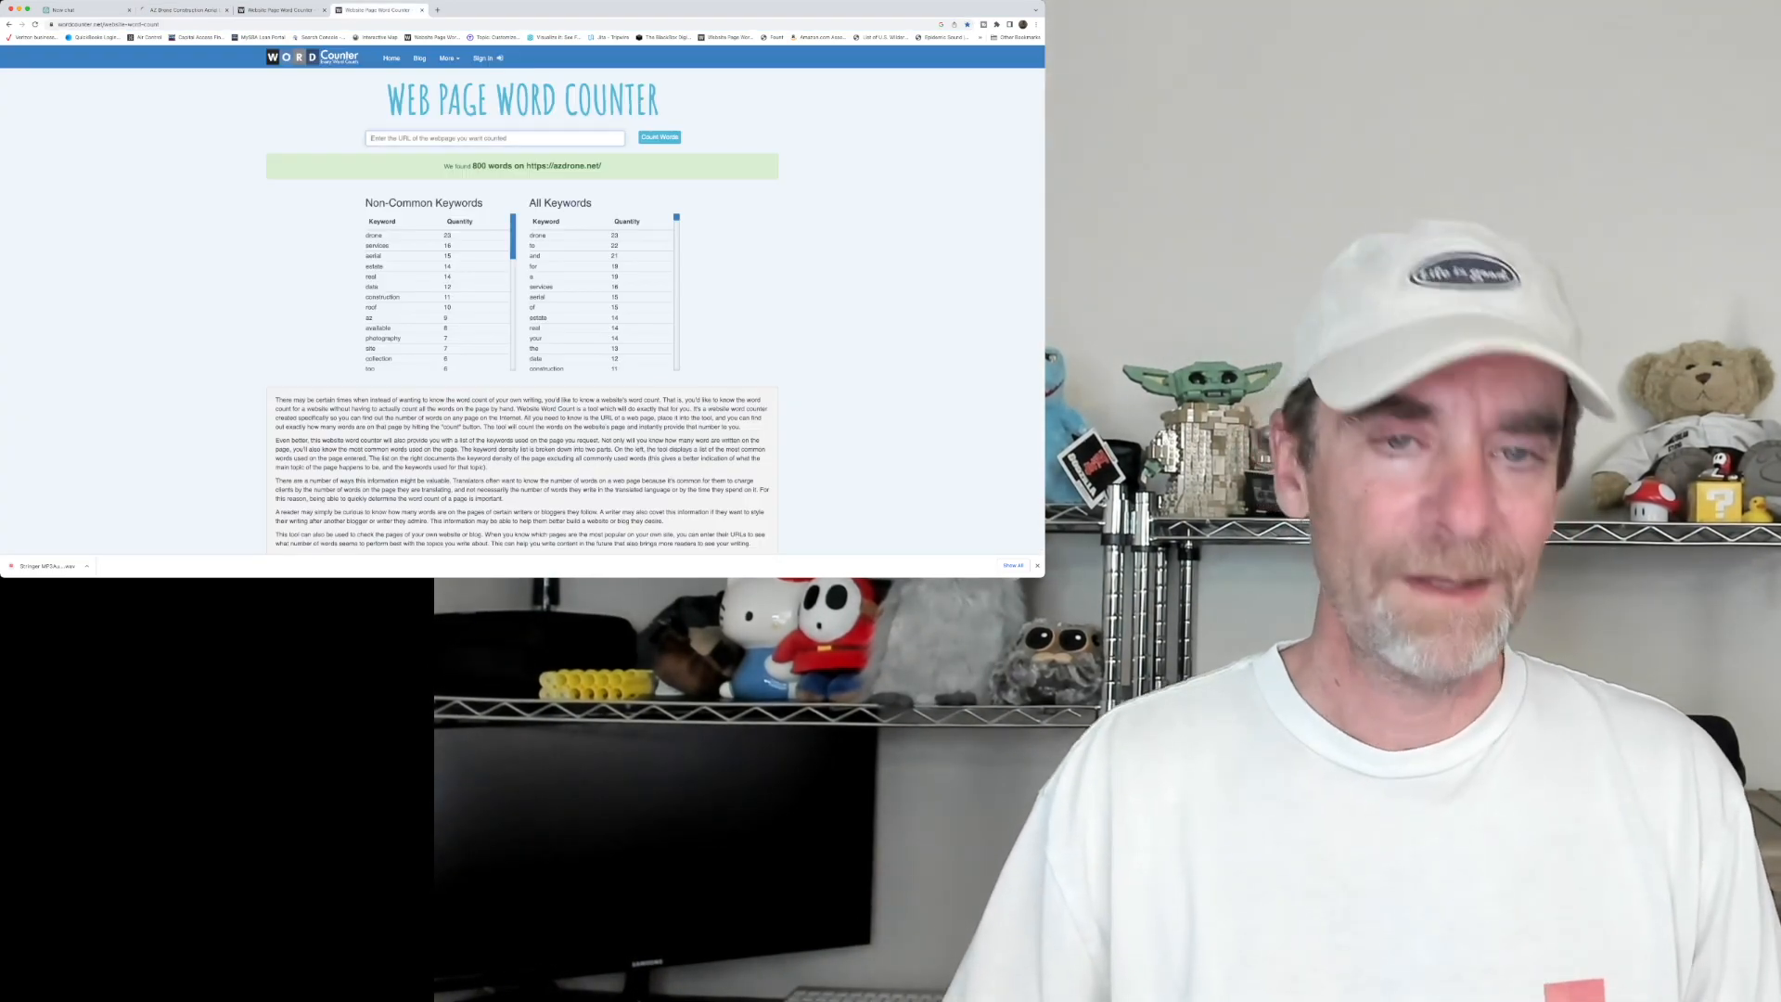
type("https://azdrone.net/drone-services/az-drone-construction-services/")
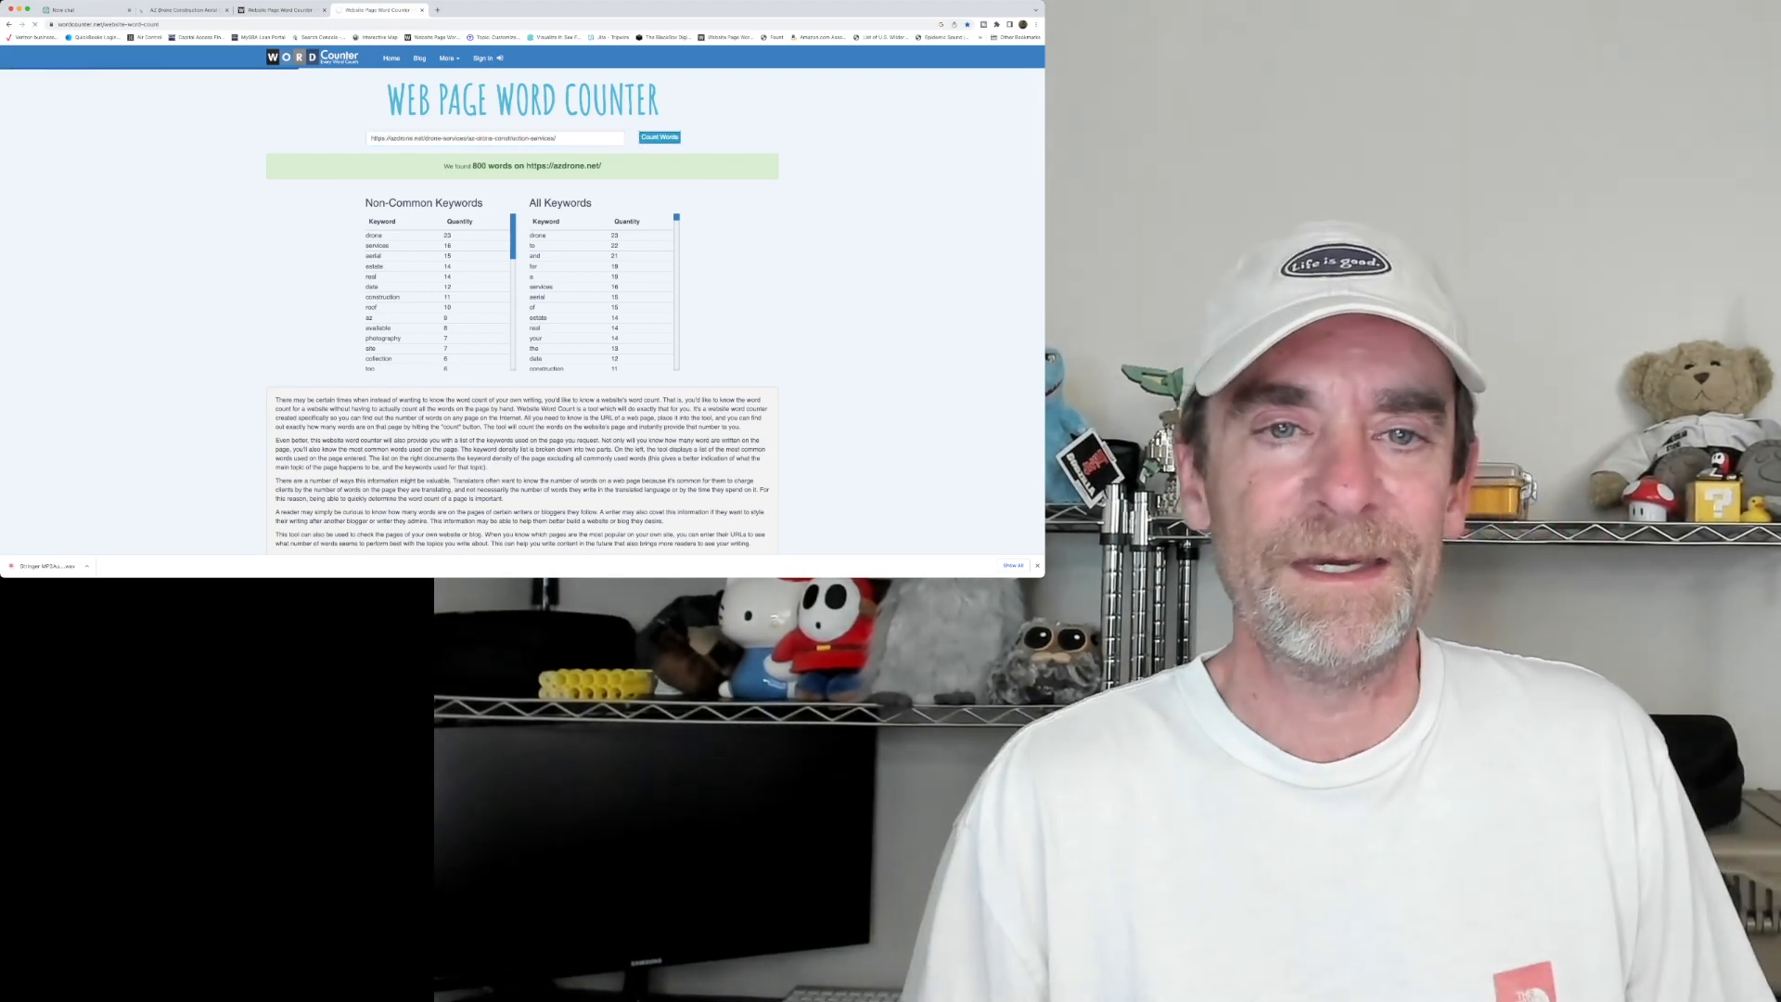
Count the words on the construction services page, yielding 1087 words and keyword lists.
left_click(659, 138)
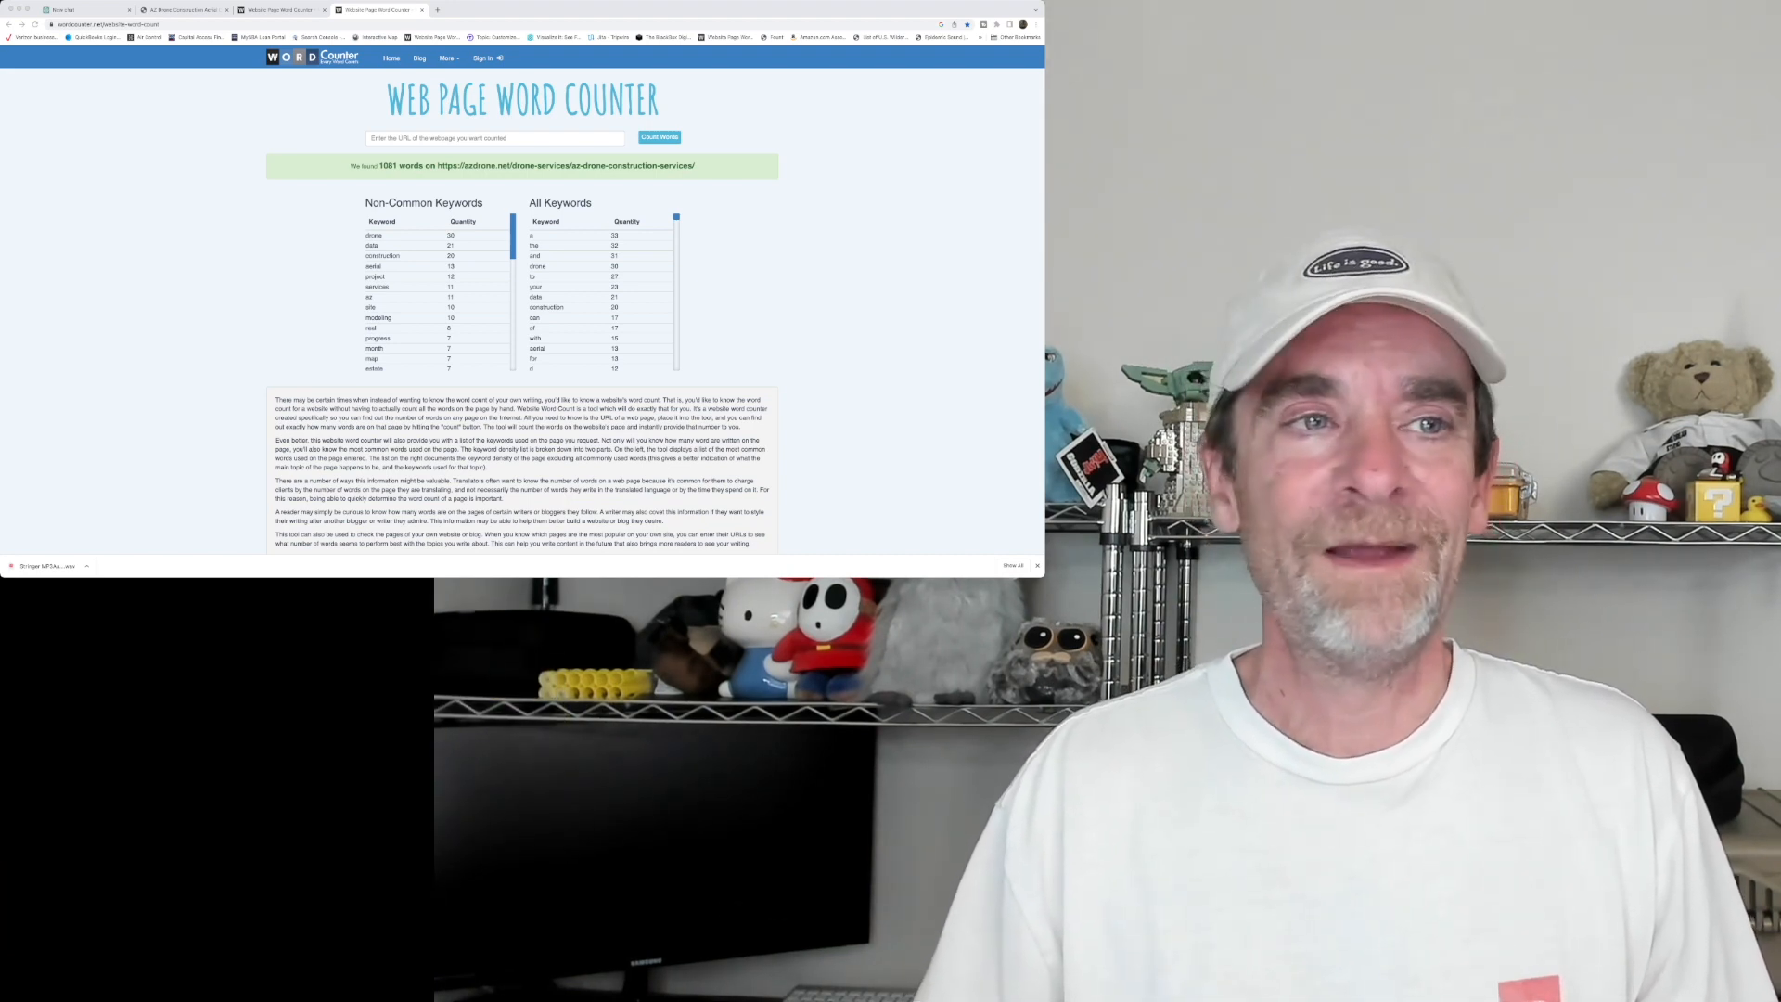
Switch to the See My Build website showing real time construction progression.
left_click(74, 11)
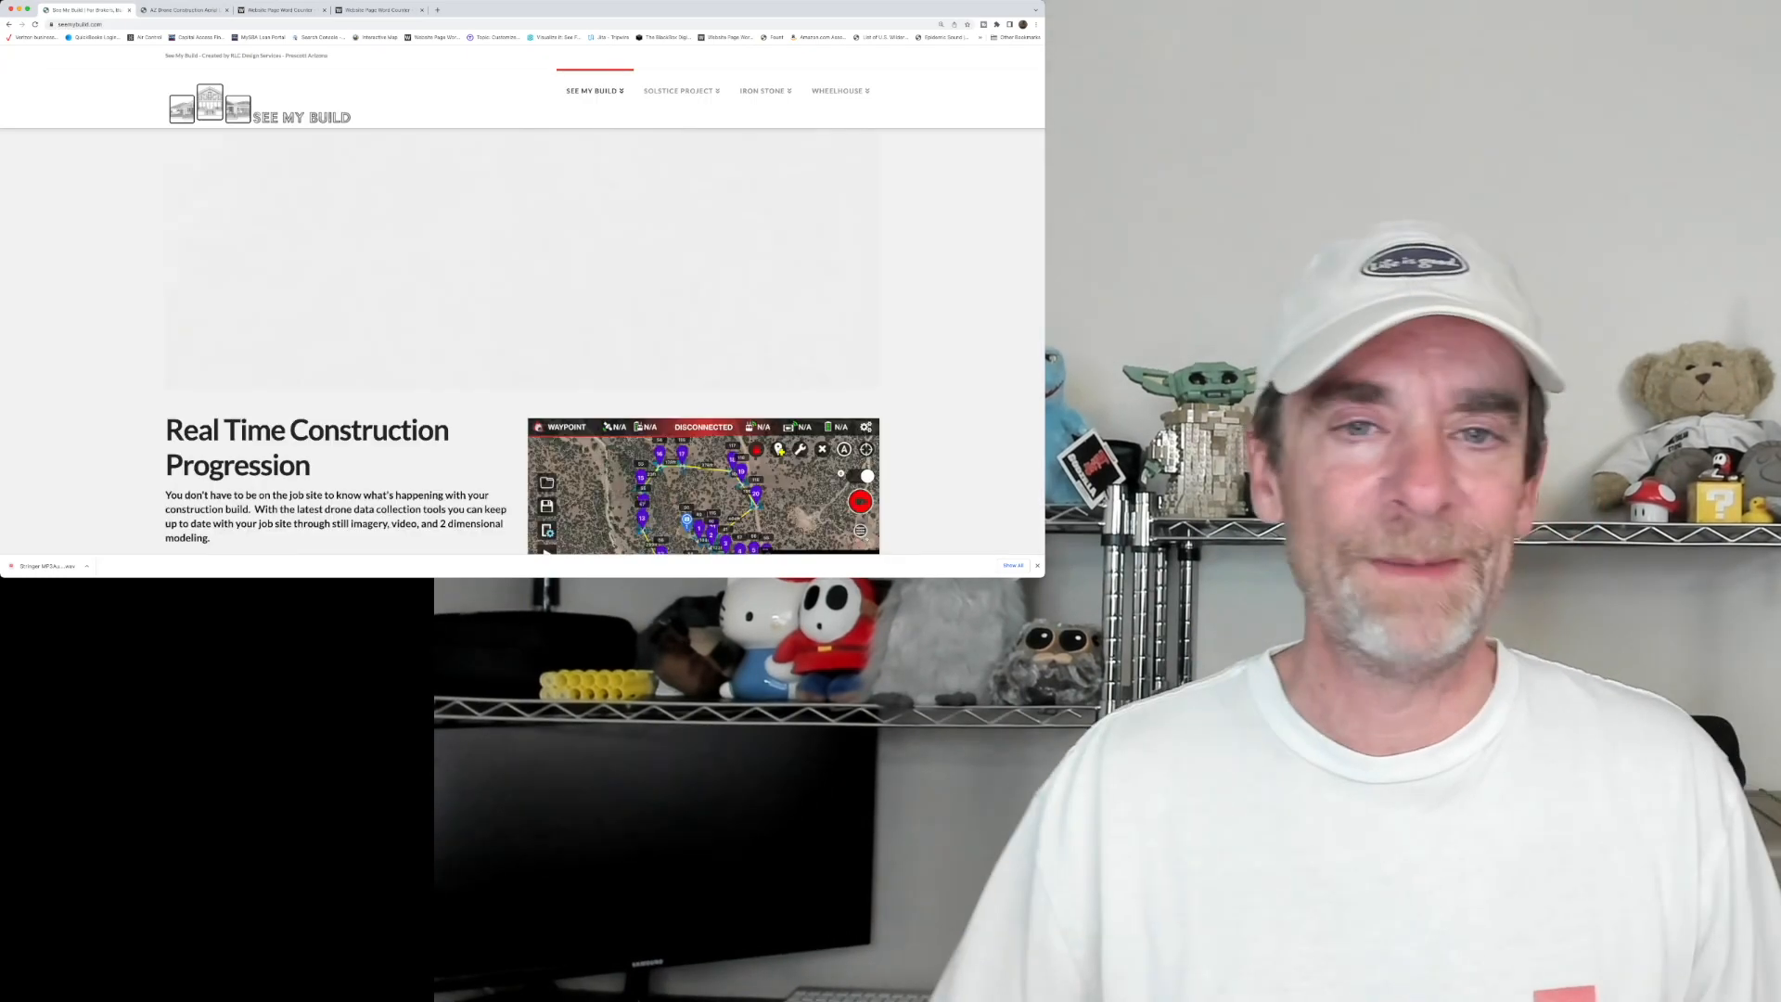
Open the Solstice Project March 5th, 2023 site visit page and scroll to its video section.
left_click(594, 91)
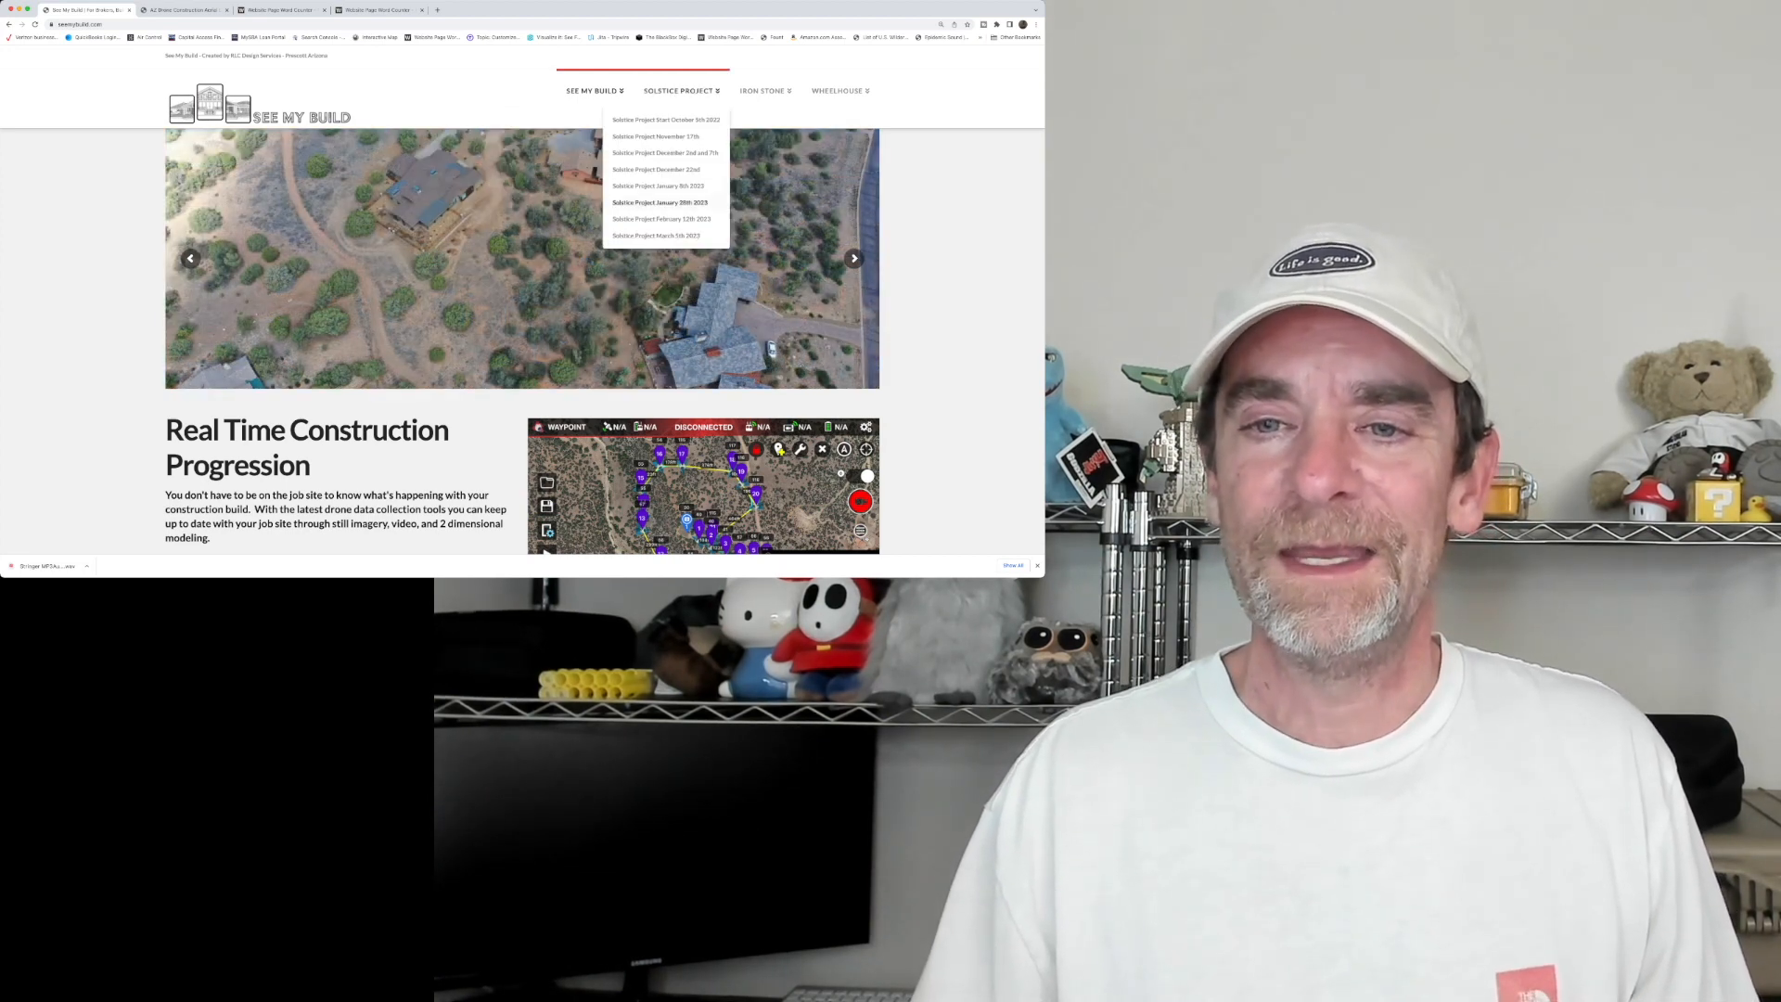
left_click(655, 235)
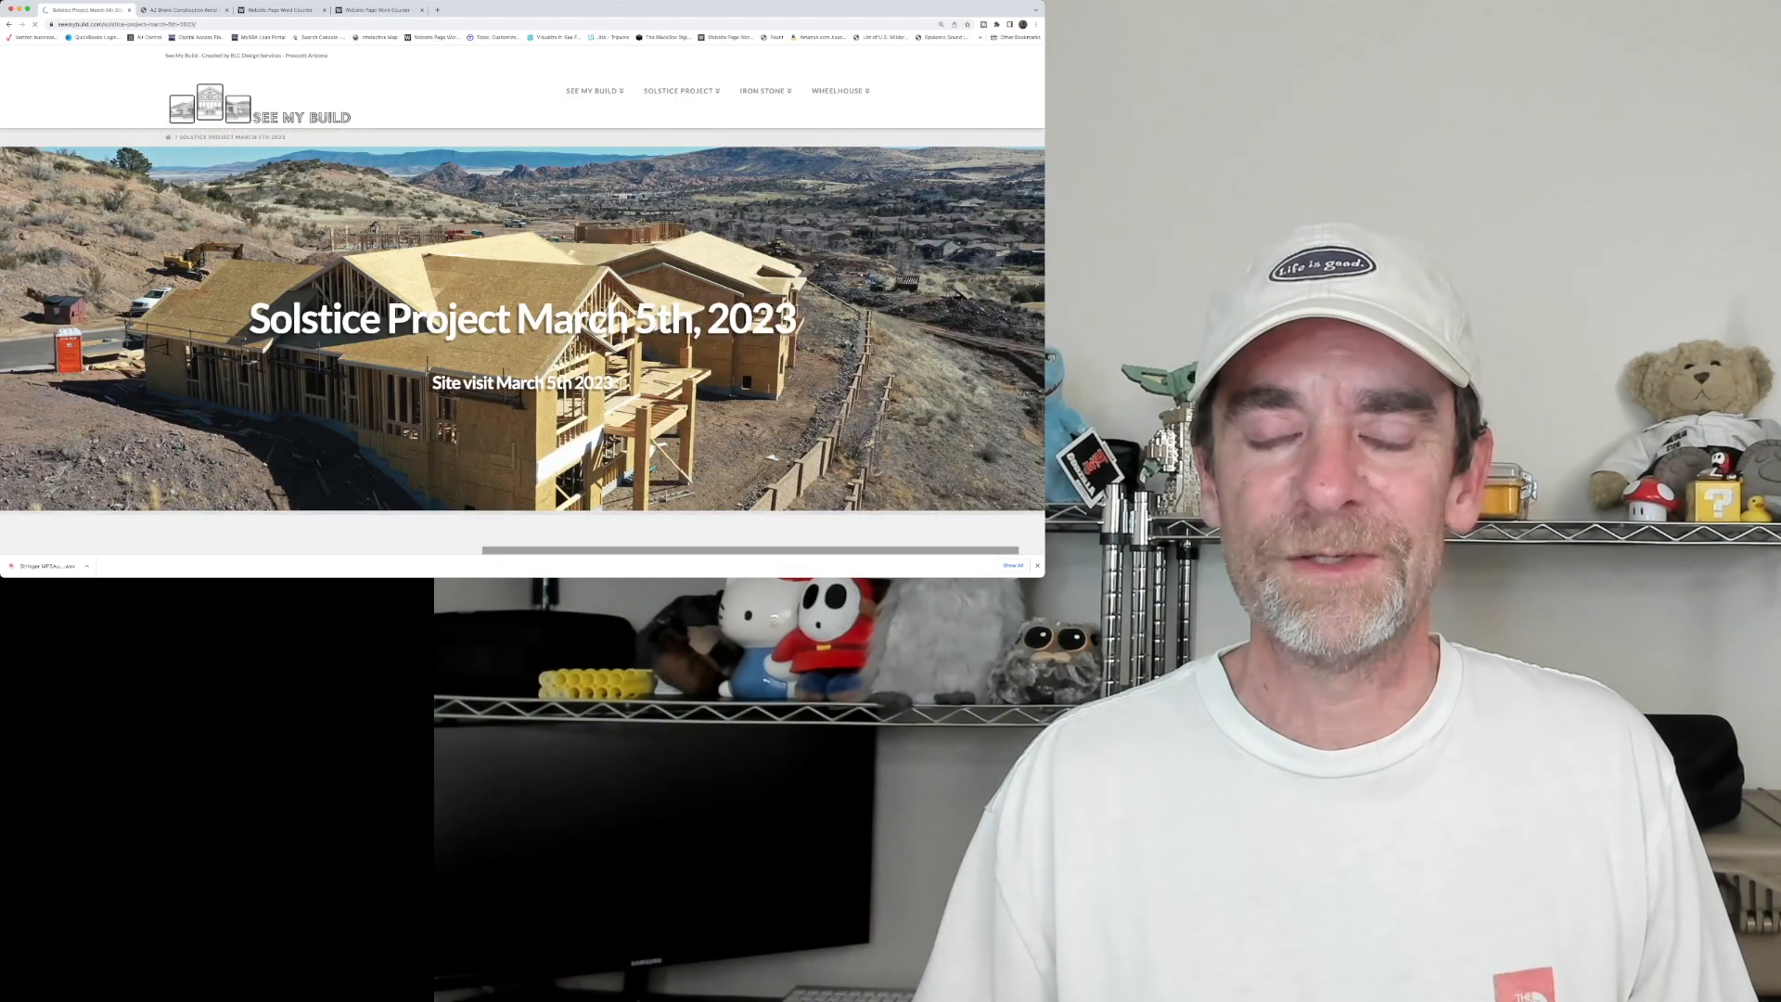
scroll("down", 3)
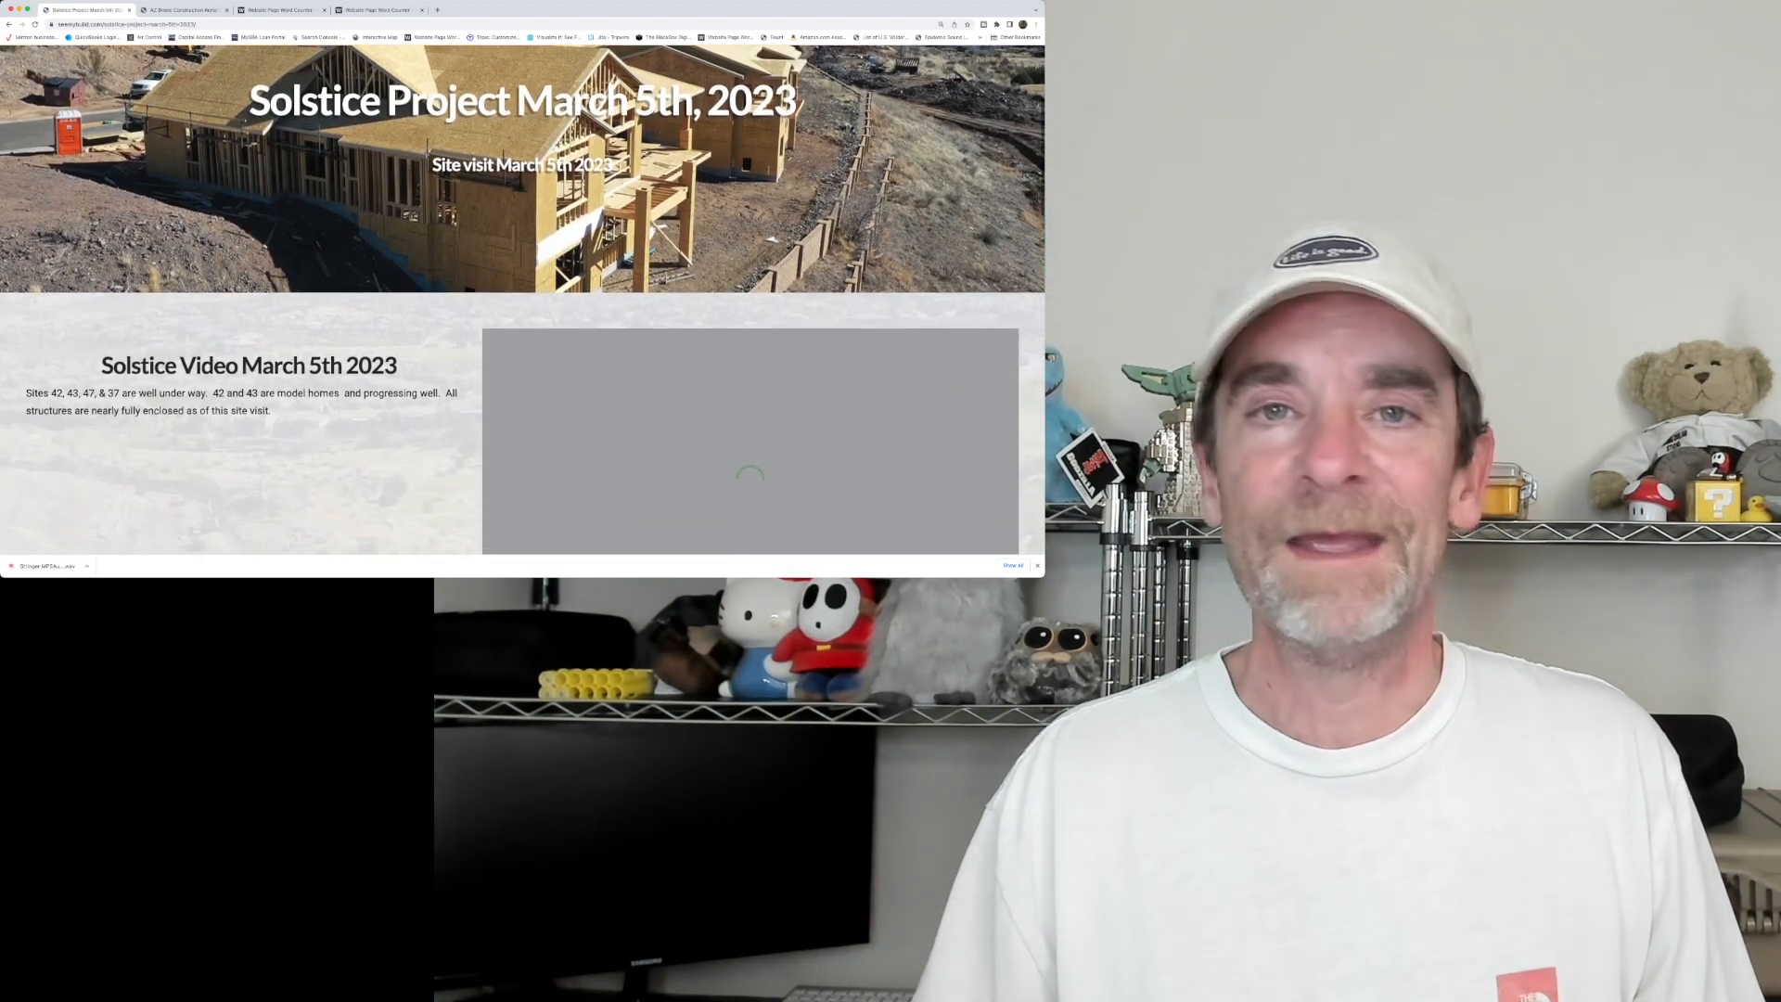